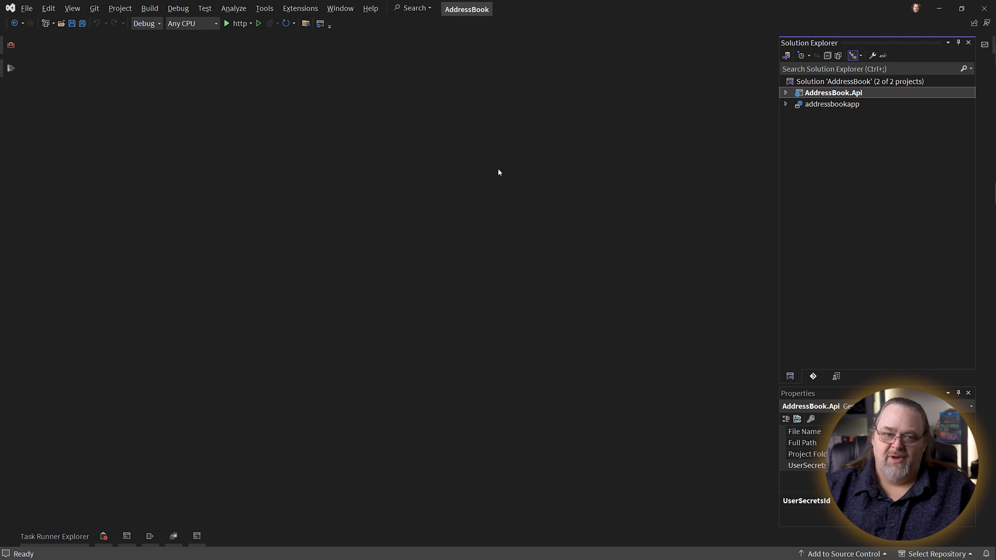
pyautogui.moveTo(806, 172)
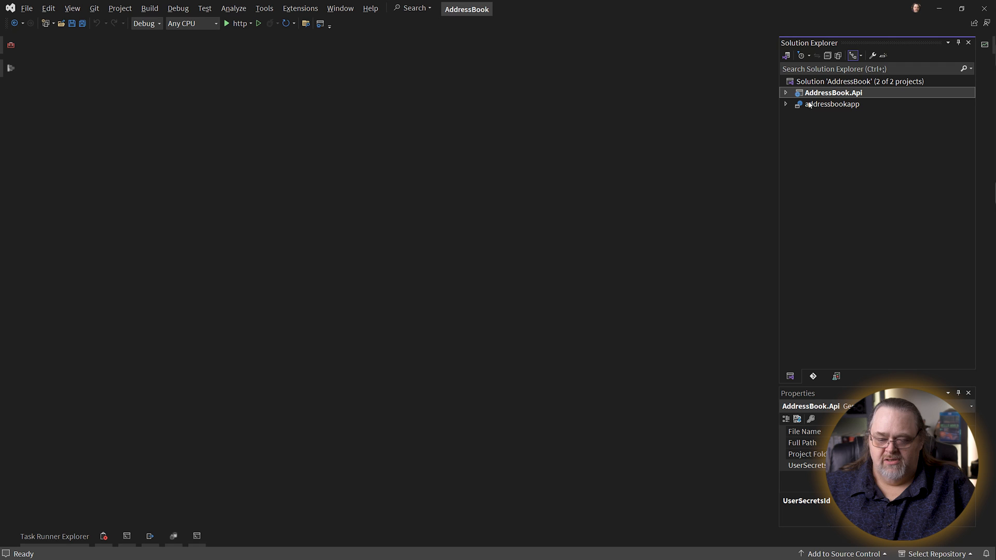
# - Expand AddressBook.Api and its Apis folder to show the endpoint files
pyautogui.click(784, 92)
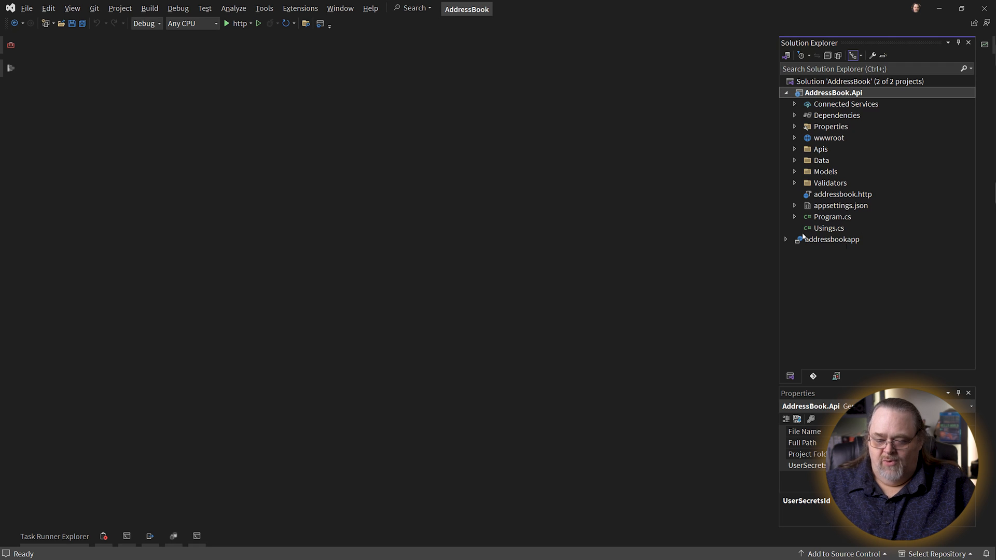
pyautogui.moveTo(827, 240)
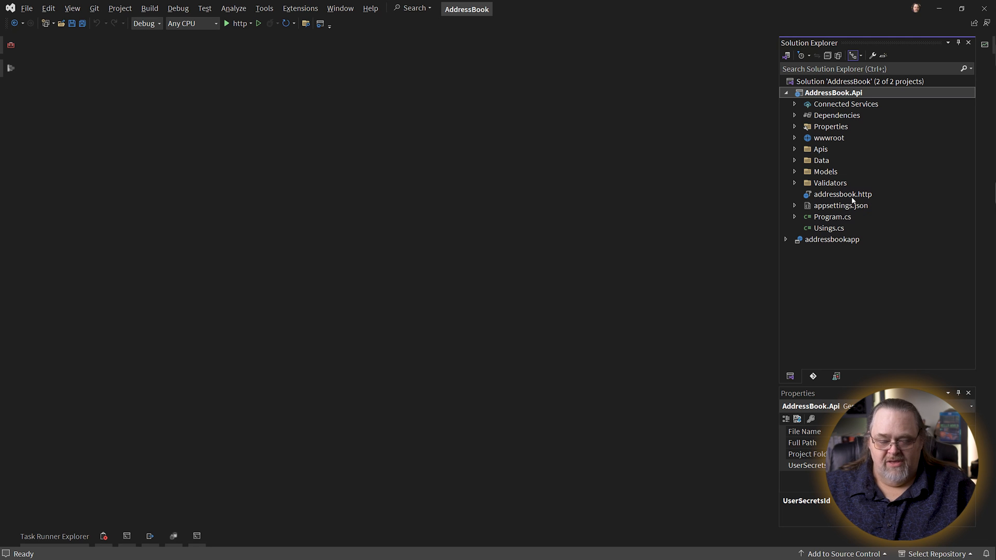
pyautogui.moveTo(901, 260)
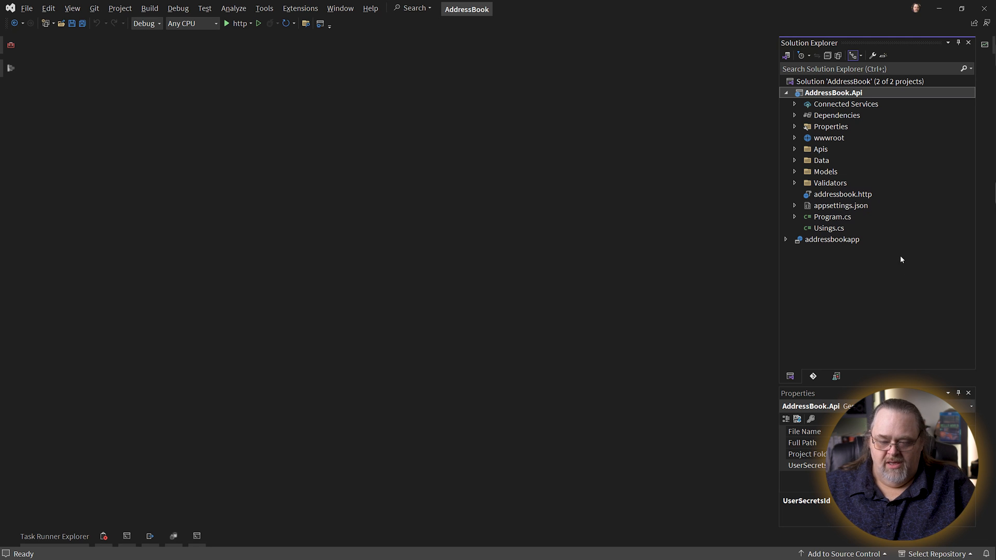
pyautogui.moveTo(907, 153)
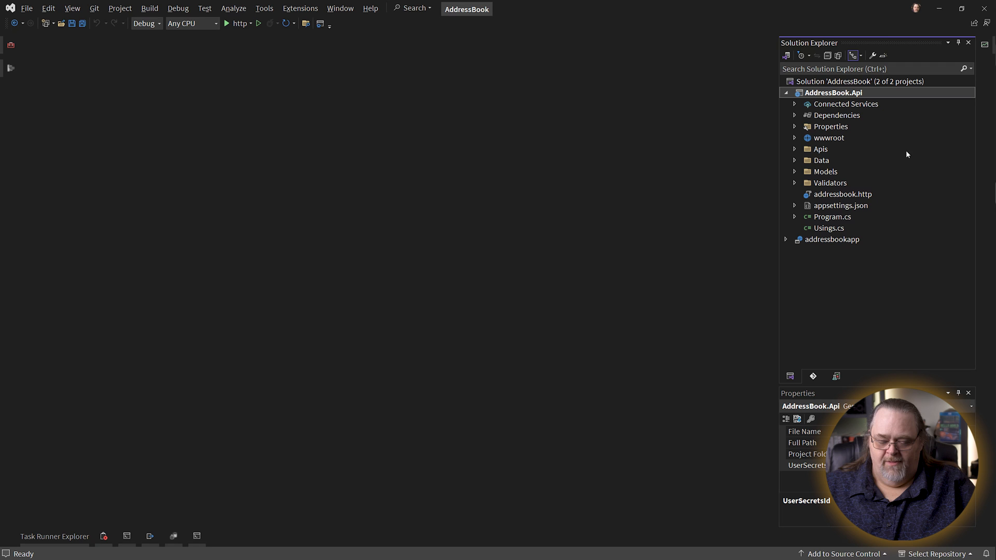
pyautogui.click(794, 150)
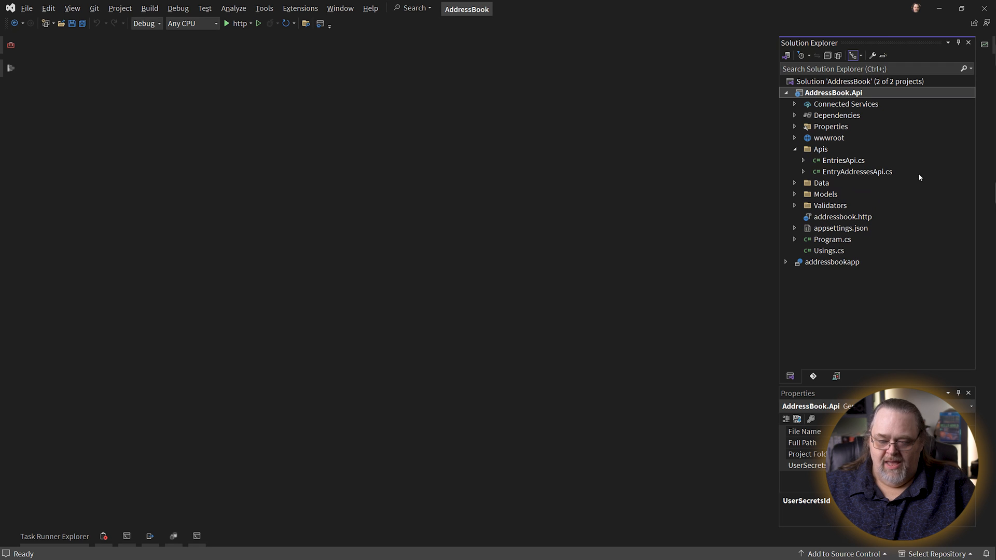
# - Open EntriesApi.cs and scroll to the GetLookup endpoint's GetLookupEntries call
pyautogui.doubleClick(844, 160)
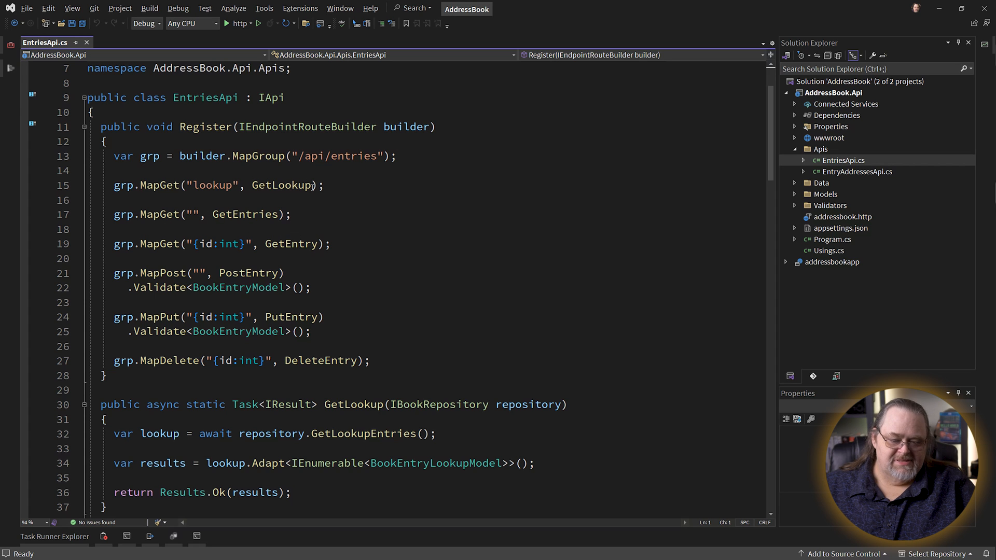
pyautogui.moveTo(281, 185)
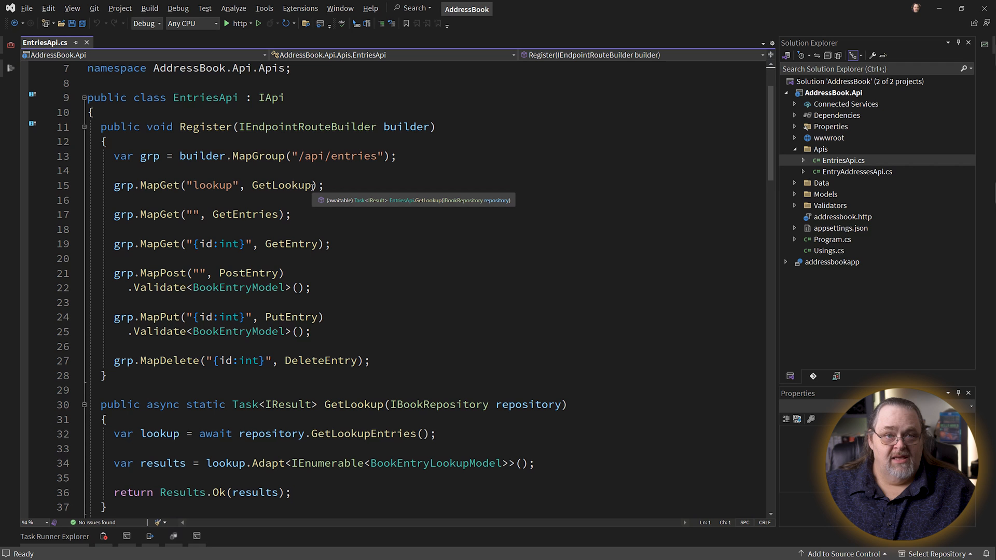
pyautogui.moveTo(485, 262)
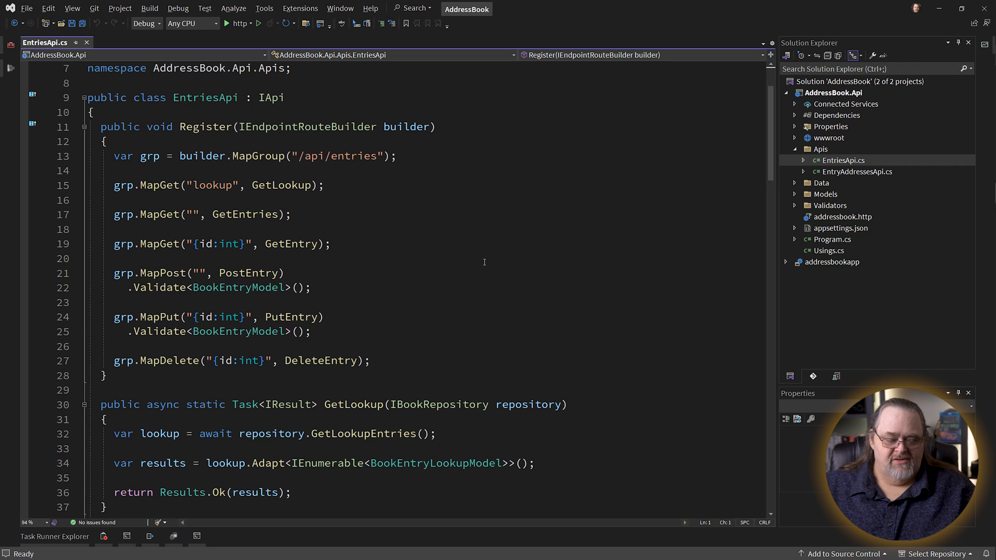
pyautogui.scroll(-3)
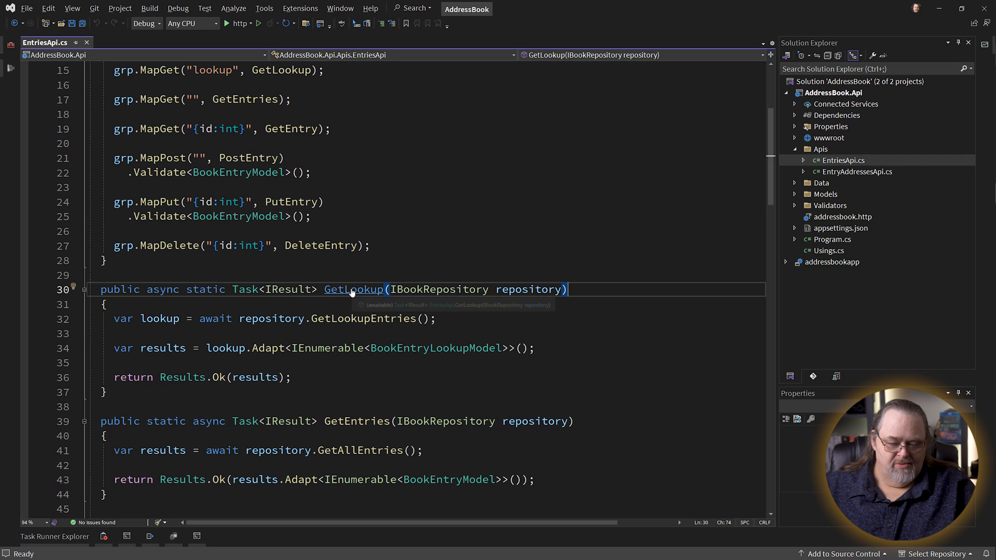
pyautogui.scroll(-3)
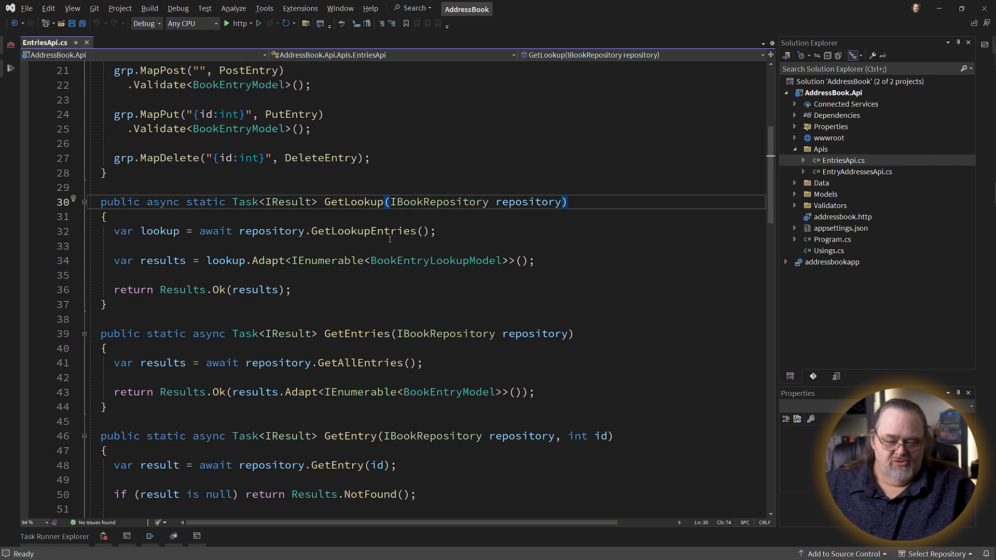
pyautogui.moveTo(365, 231)
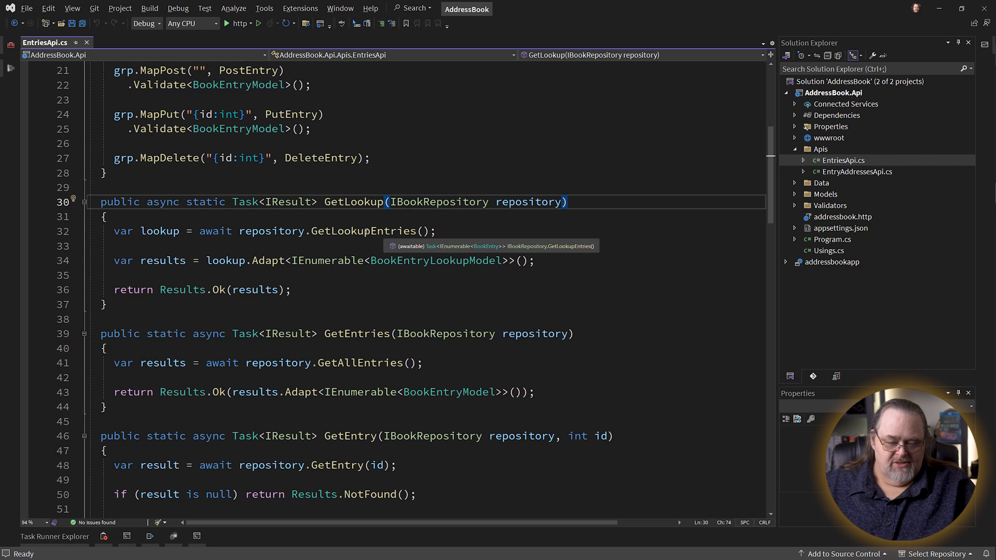
pyautogui.click(363, 230)
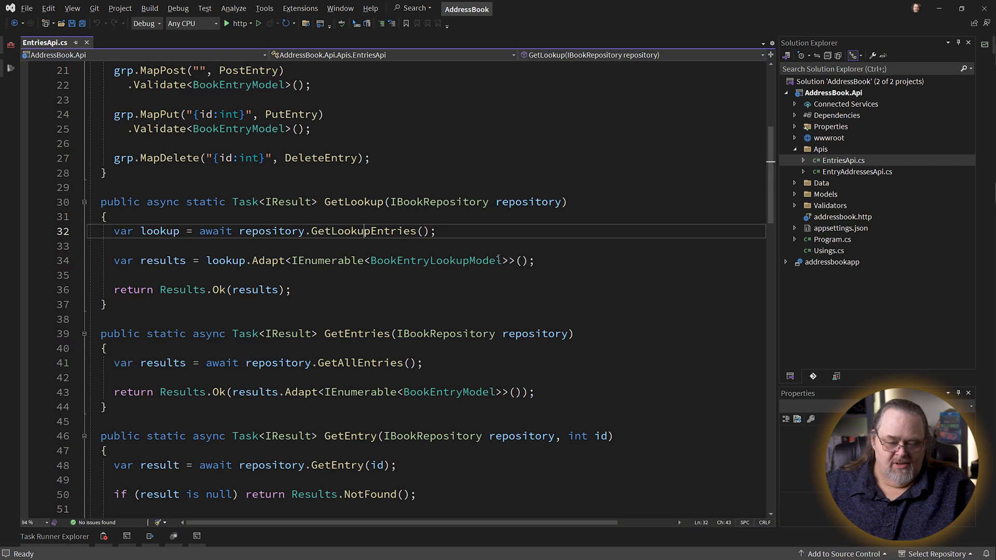
# - Turn off Launch browser in the http launch profile and close the dialog
pyautogui.doubleClick(434, 262)
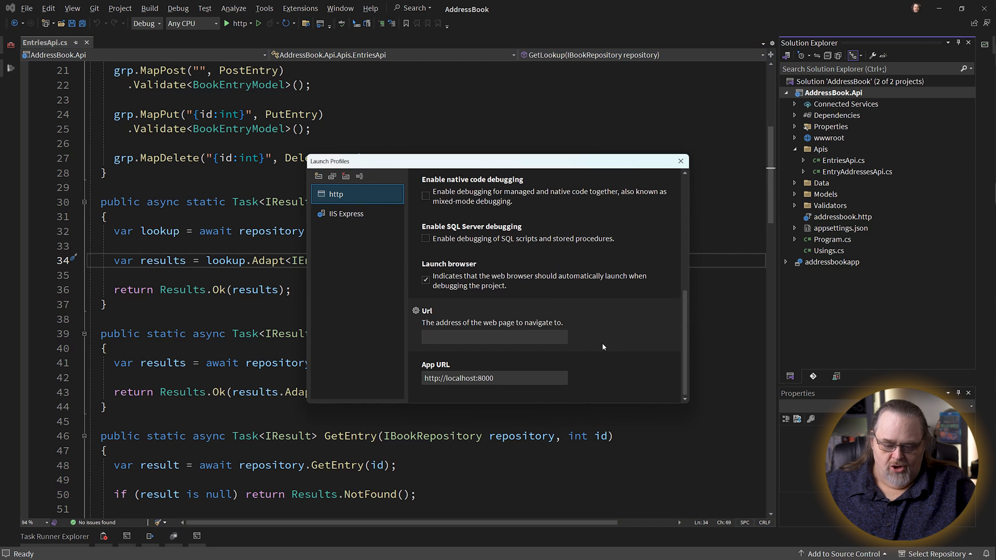
pyautogui.click(425, 280)
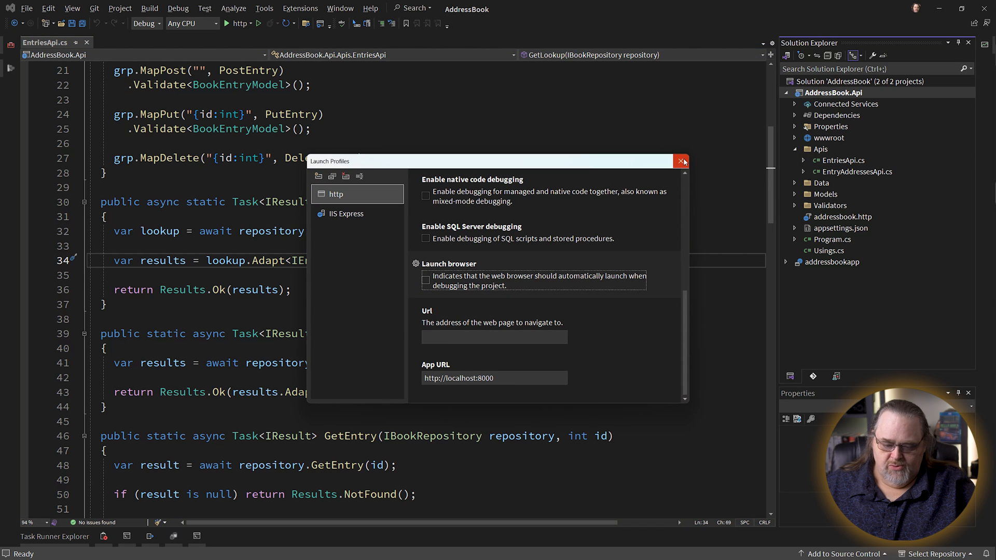
pyautogui.click(680, 160)
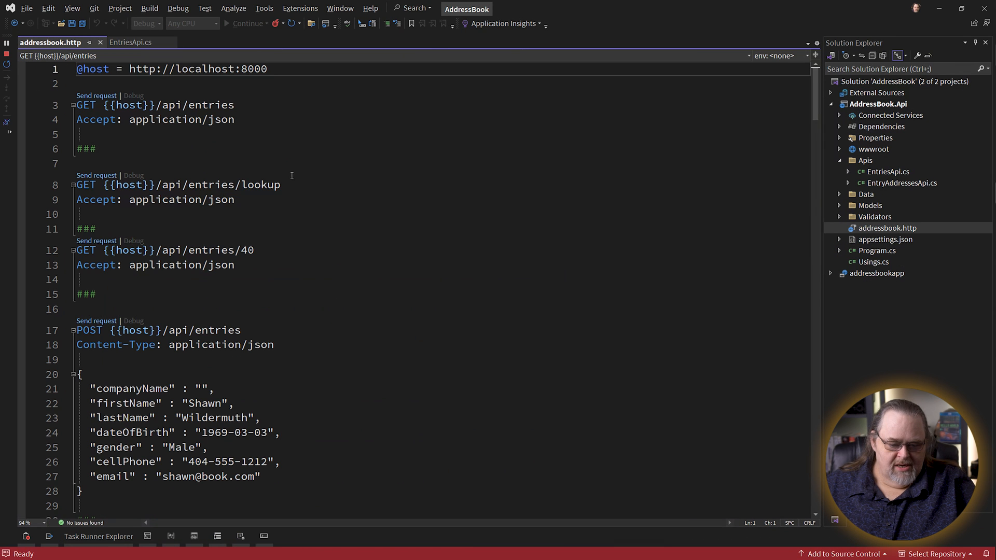
pyautogui.moveTo(95, 178)
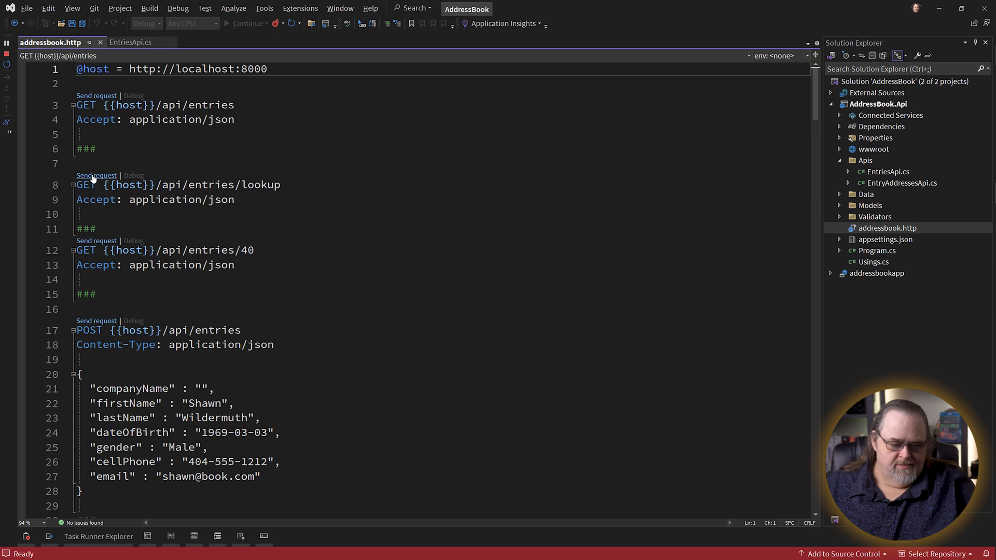
# - Send GET api/entries/lookup and review the 200 OK list of ids and display names
pyautogui.click(95, 175)
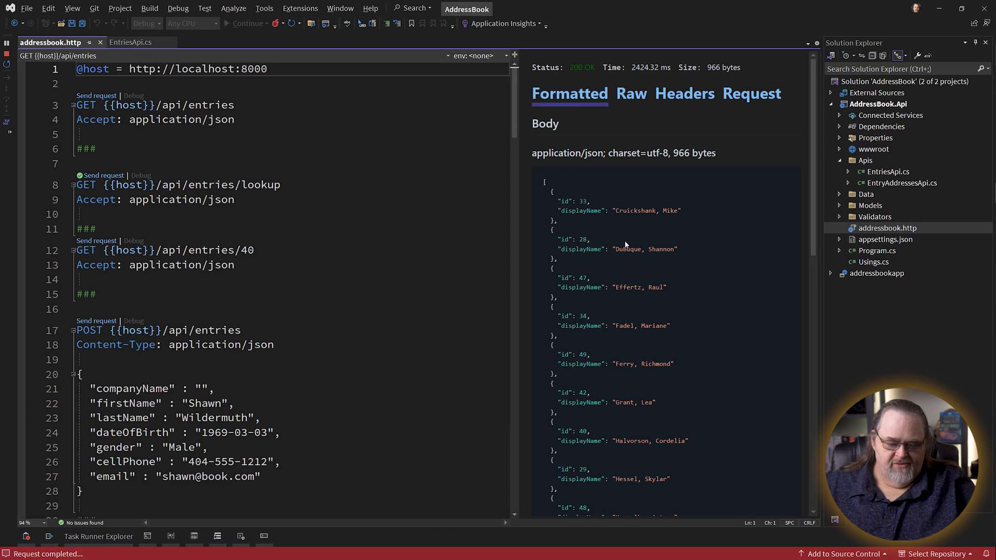
pyautogui.moveTo(577, 239)
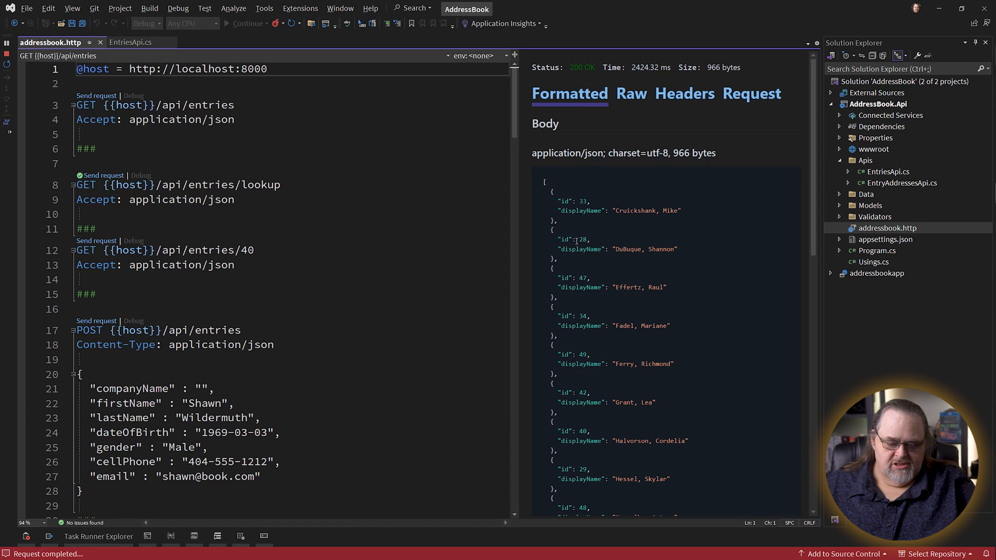
pyautogui.scroll(-3)
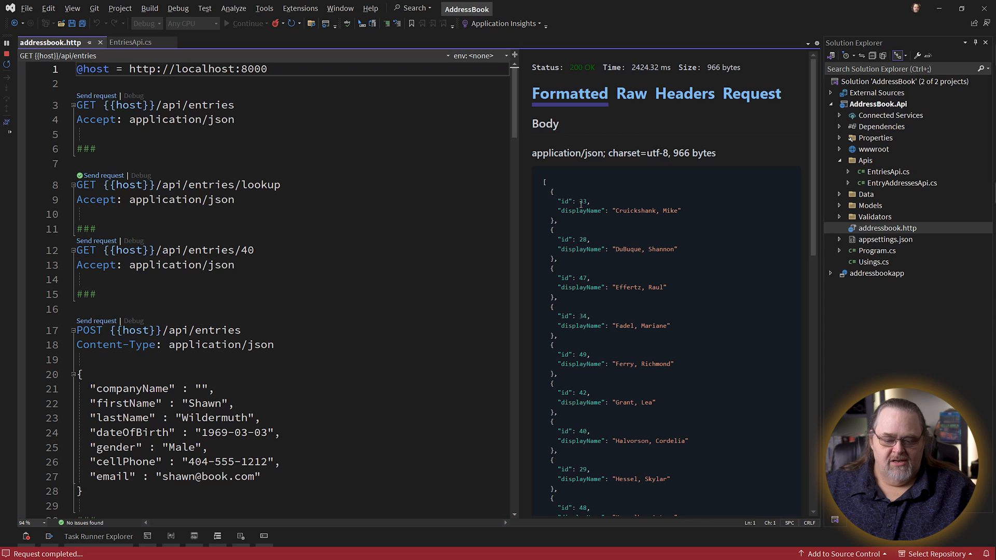
pyautogui.moveTo(740, 237)
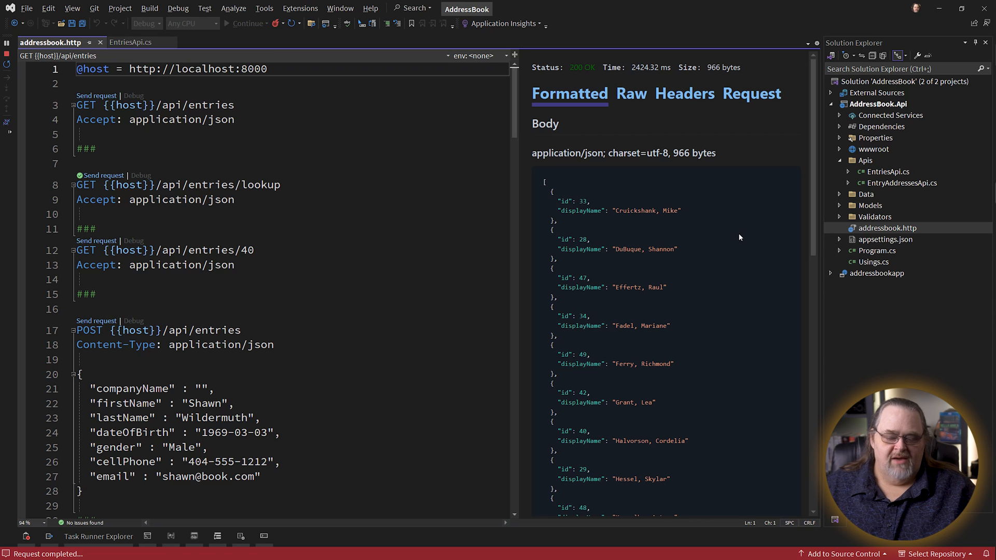
pyautogui.moveTo(626, 226)
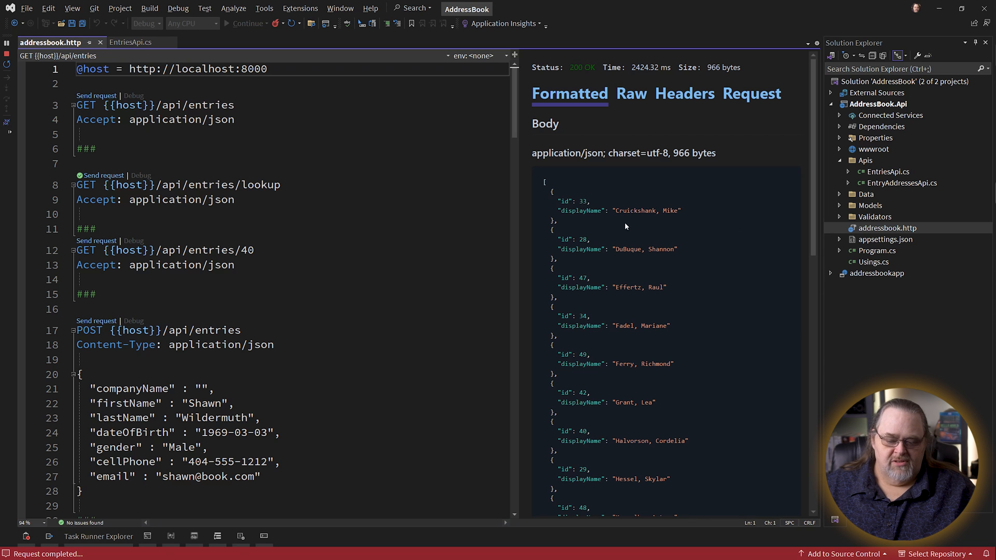
pyautogui.moveTo(624, 322)
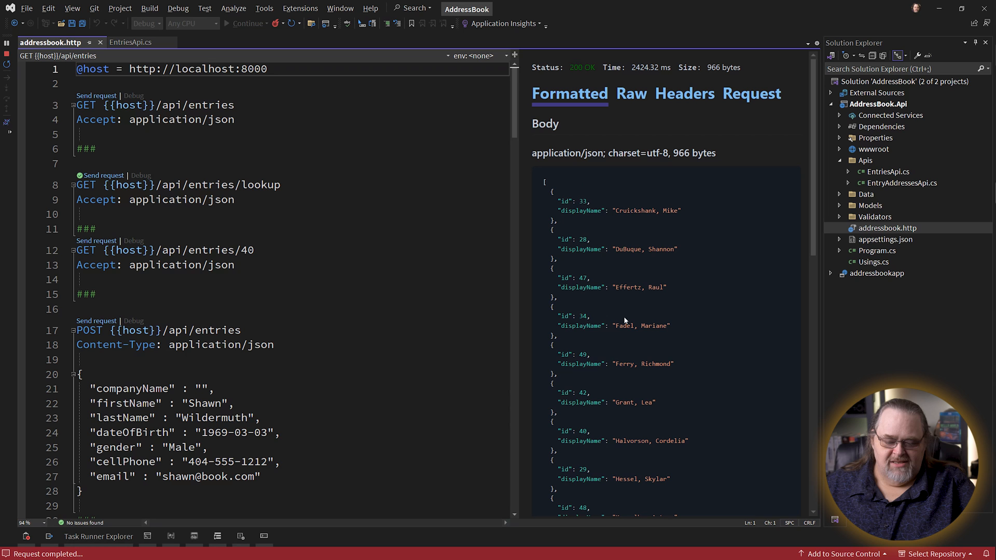
pyautogui.moveTo(541, 39)
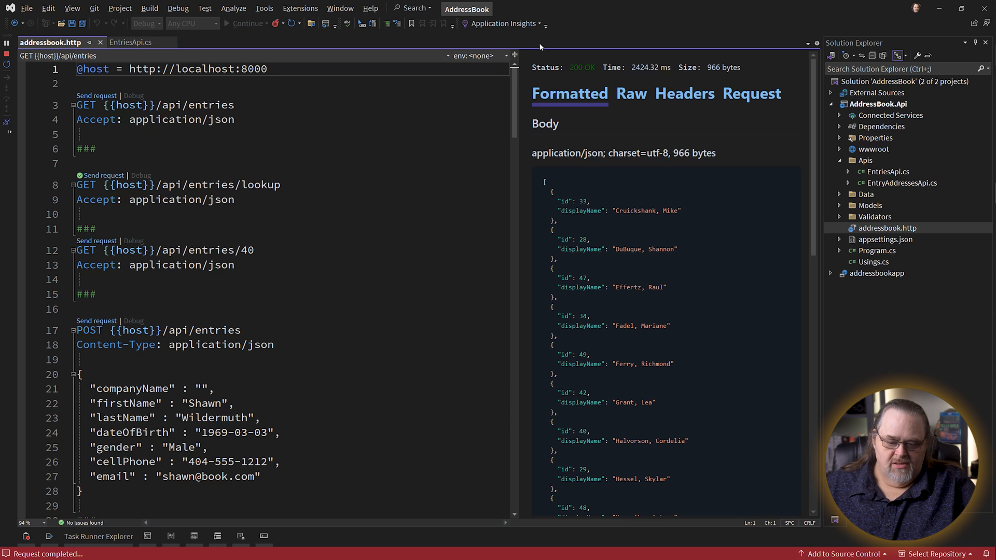
pyautogui.click(129, 42)
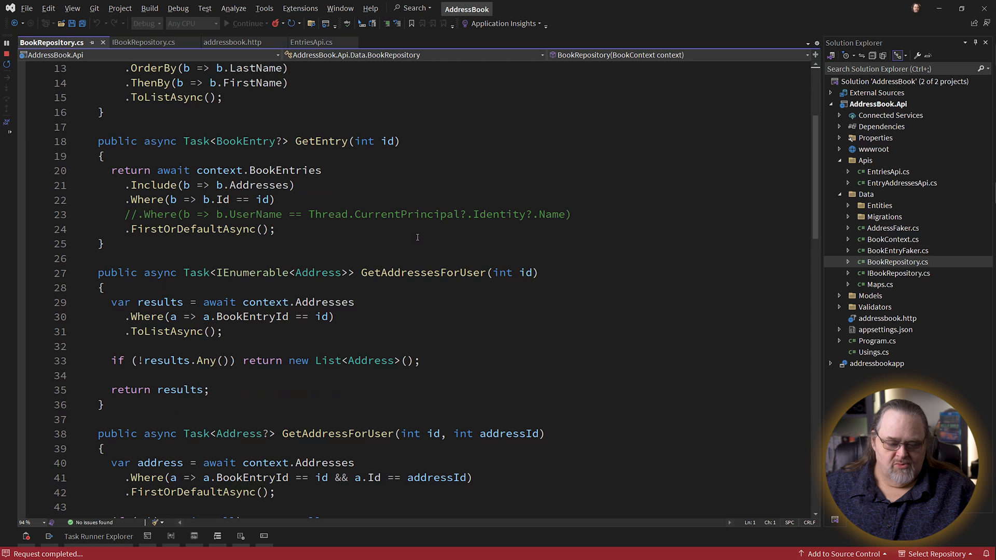
# - Scroll BookRepository.cs down to the GetLookupEntries method
pyautogui.scroll(-3)
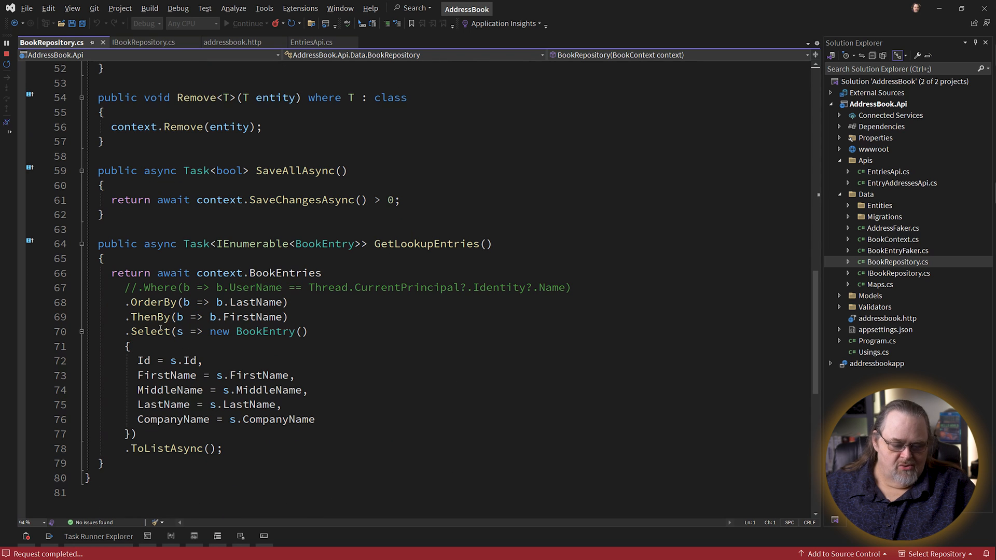
pyautogui.moveTo(398, 369)
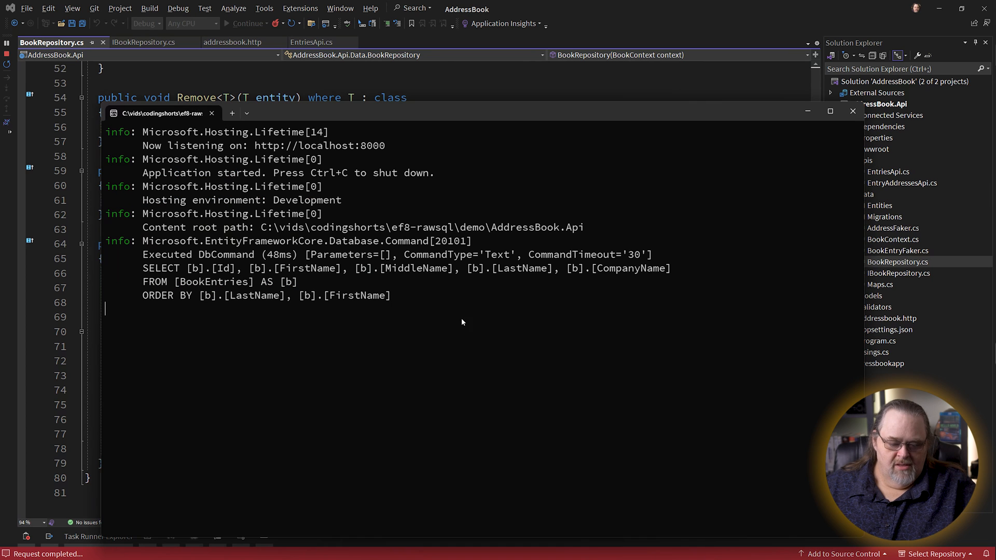
pyautogui.moveTo(485, 255)
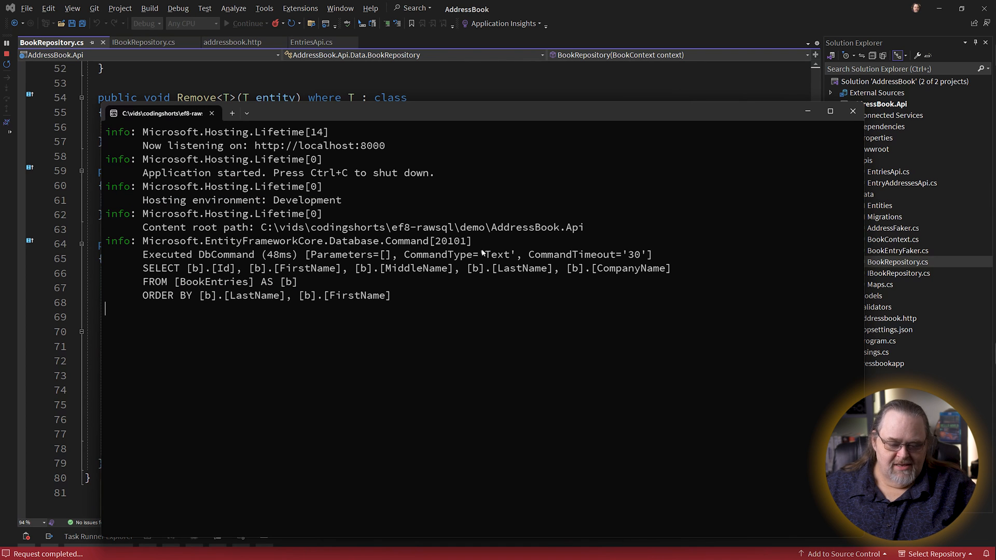
# - Highlight the logged SELECT/FROM/ORDER BY SQL reading BookEntries ordered by last then first name
pyautogui.click(231, 41)
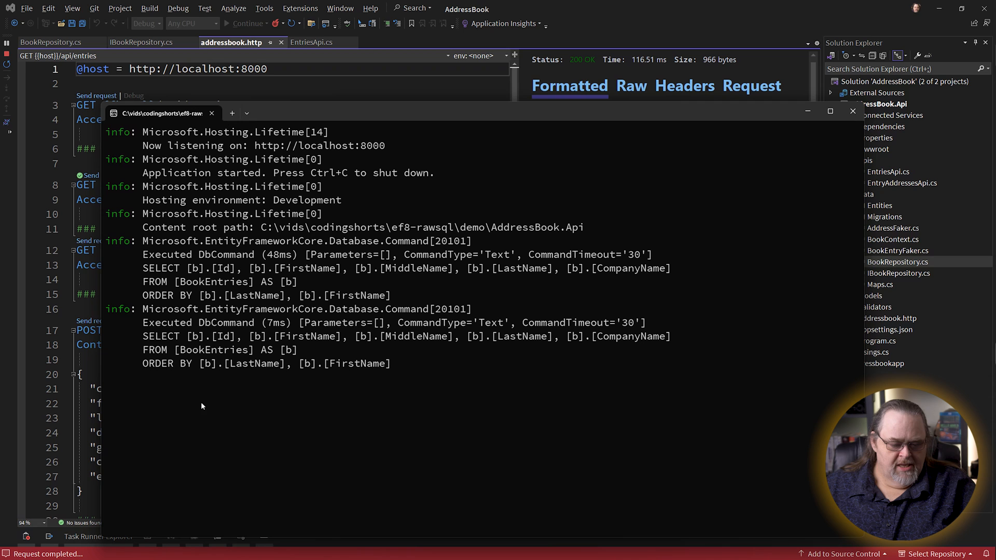
pyautogui.moveTo(142, 336); pyautogui.dragTo(407, 363)
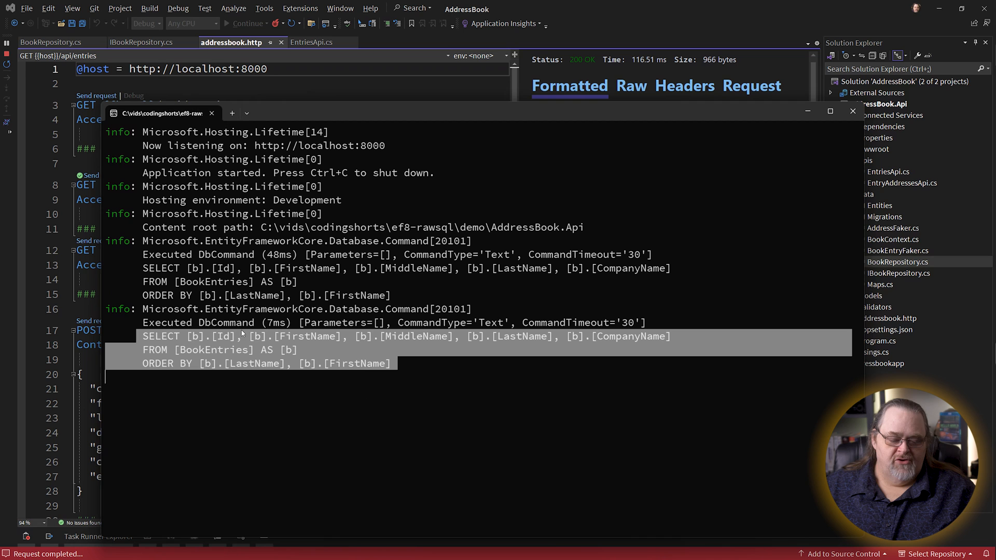
pyautogui.moveTo(224, 332)
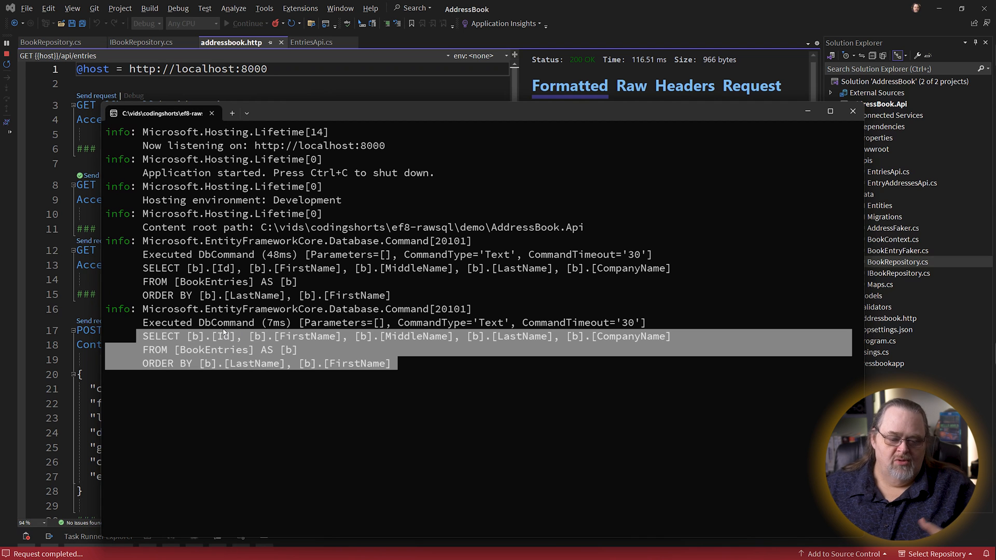
pyautogui.moveTo(558, 263)
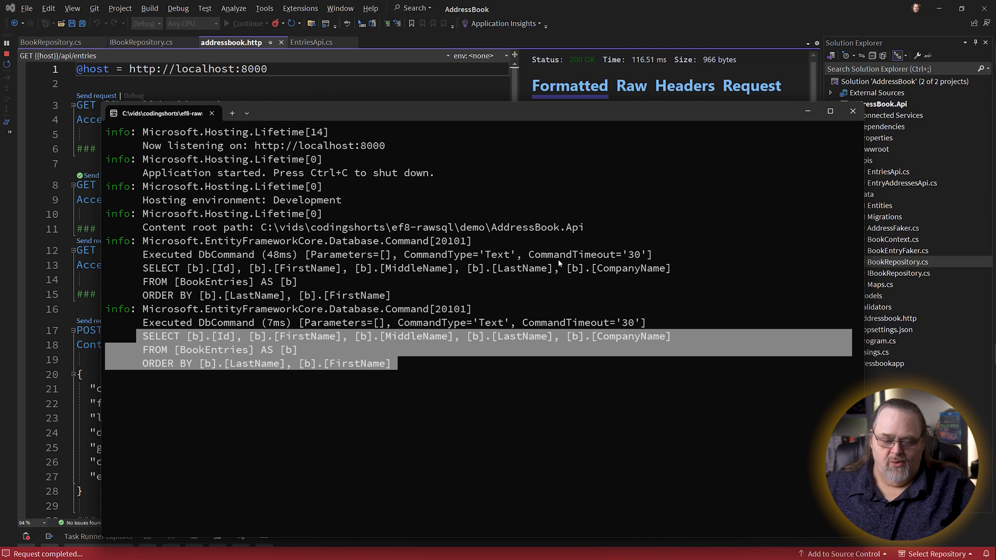
pyautogui.click(852, 111)
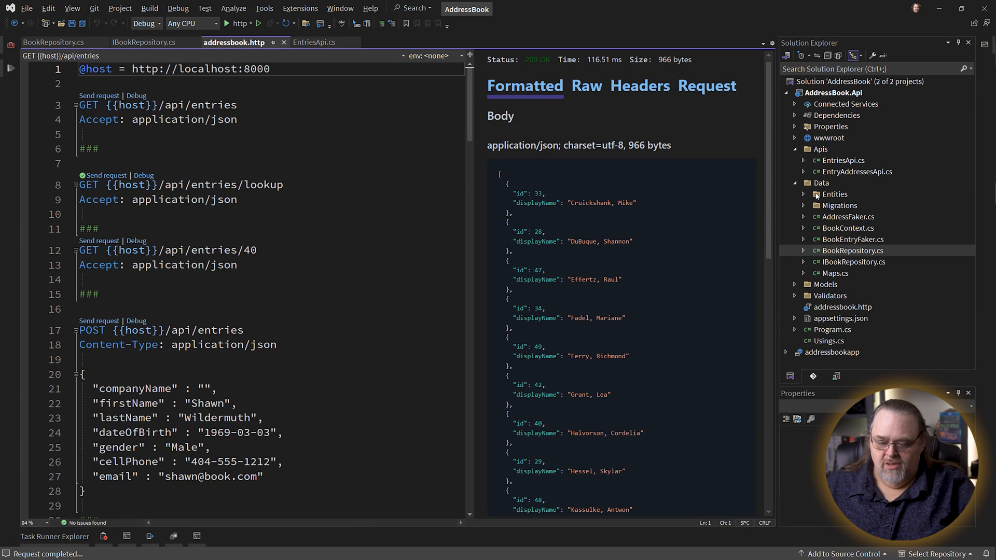
# - Add class BookEntryLookup.cs under Data/Entities with a file-scoped namespace
pyautogui.click(803, 194)
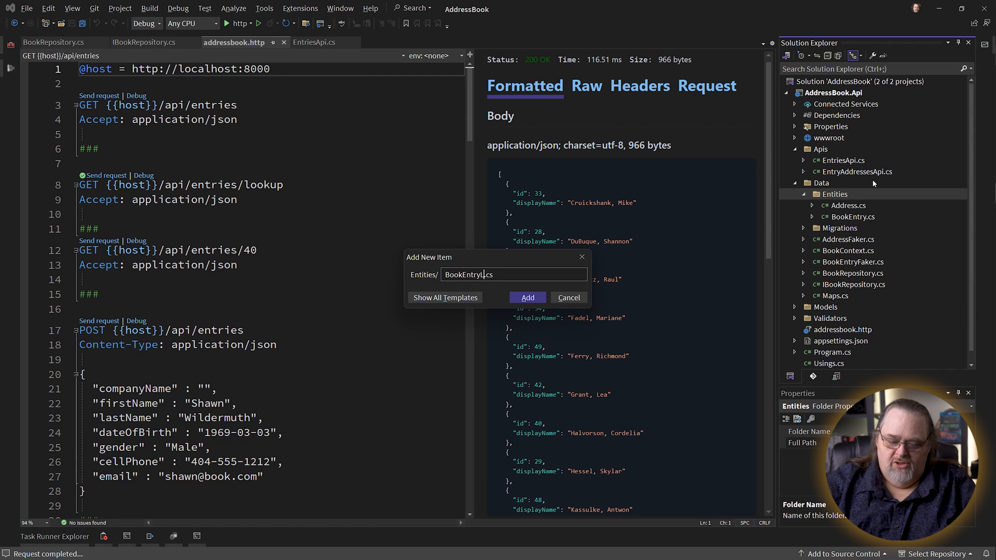
pyautogui.click(527, 297)
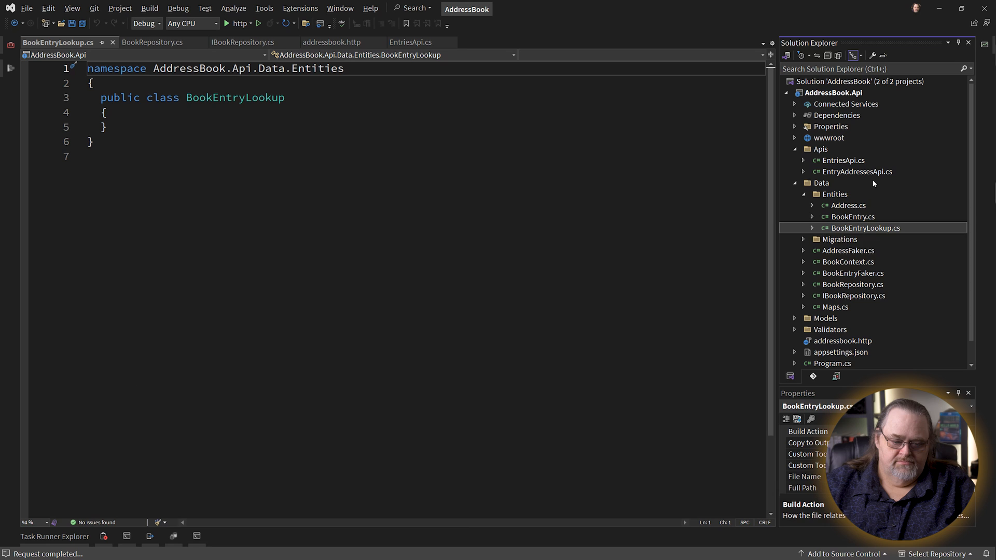
pyautogui.click(345, 69)
pyautogui.write(';')
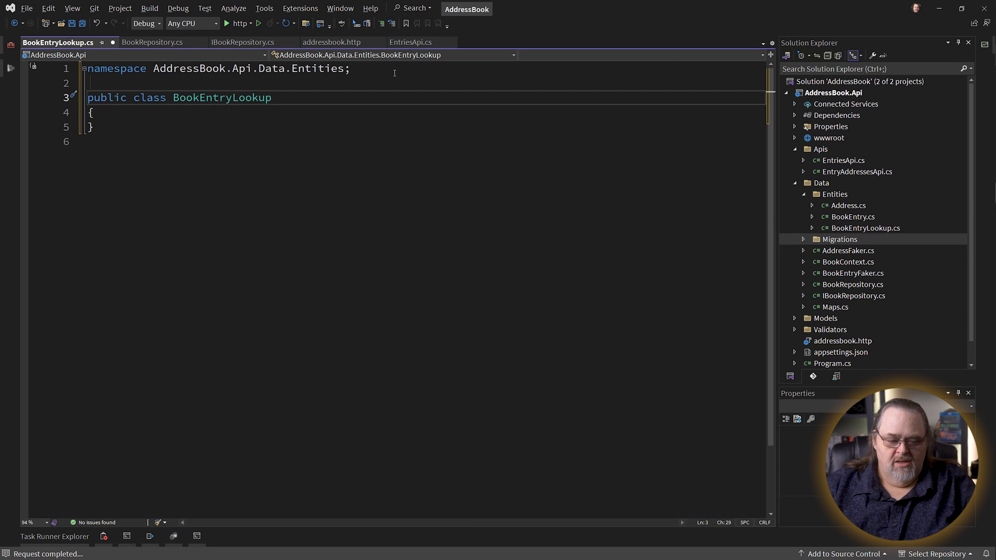
# - Add Id, required string FirstName and MiddleName properties using prop snippets
pyautogui.write('p')
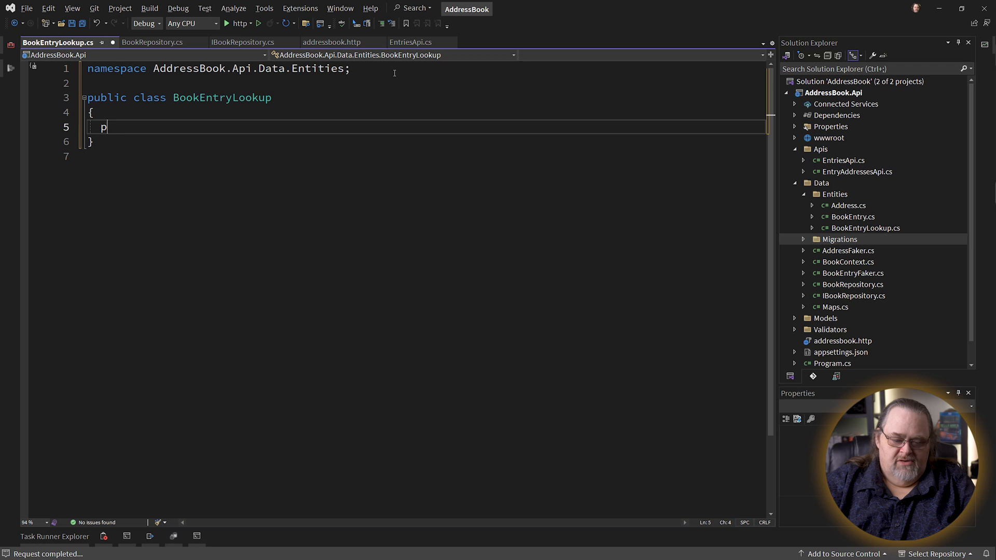
pyautogui.write('ublic int Id { get; set; }')
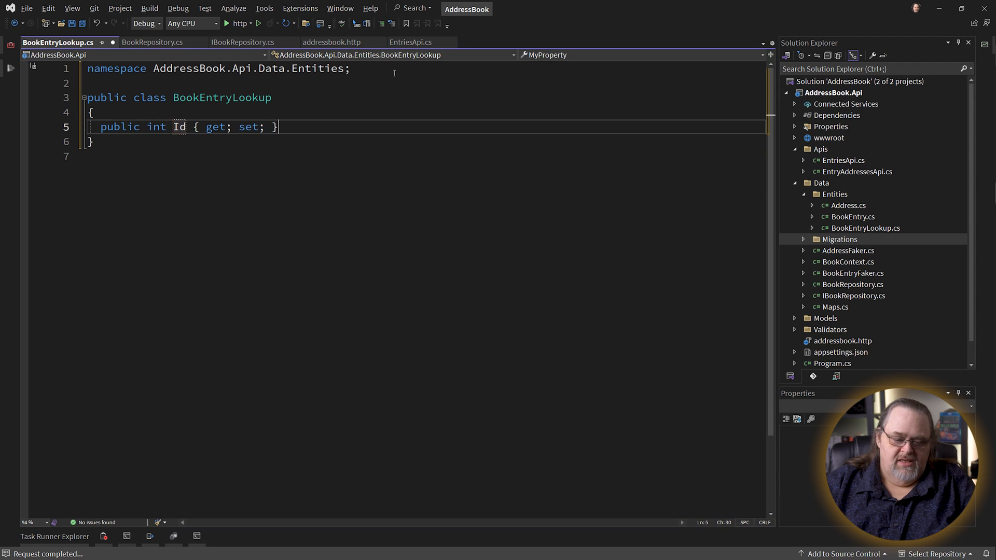
pyautogui.press('Enter')
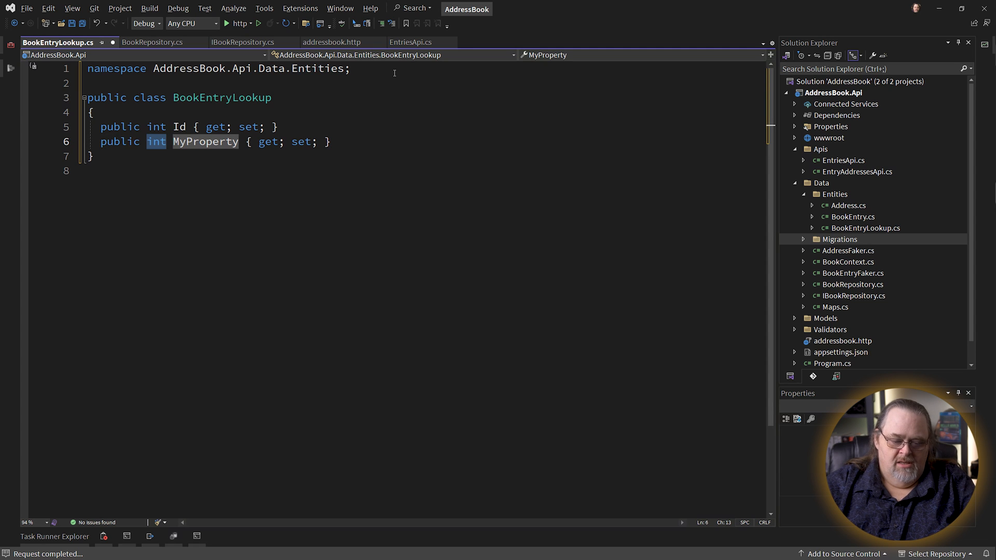
pyautogui.write('required s')
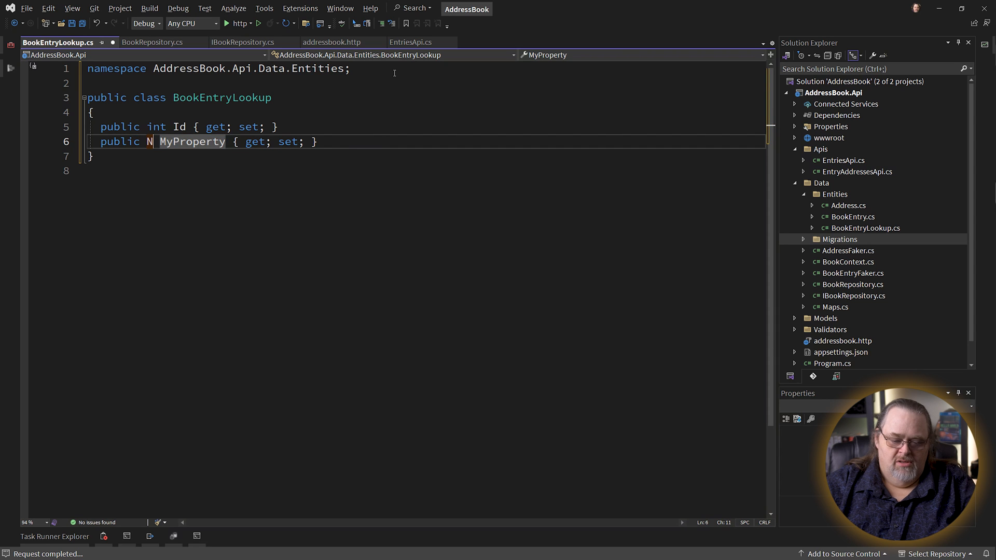
pyautogui.write('required string')
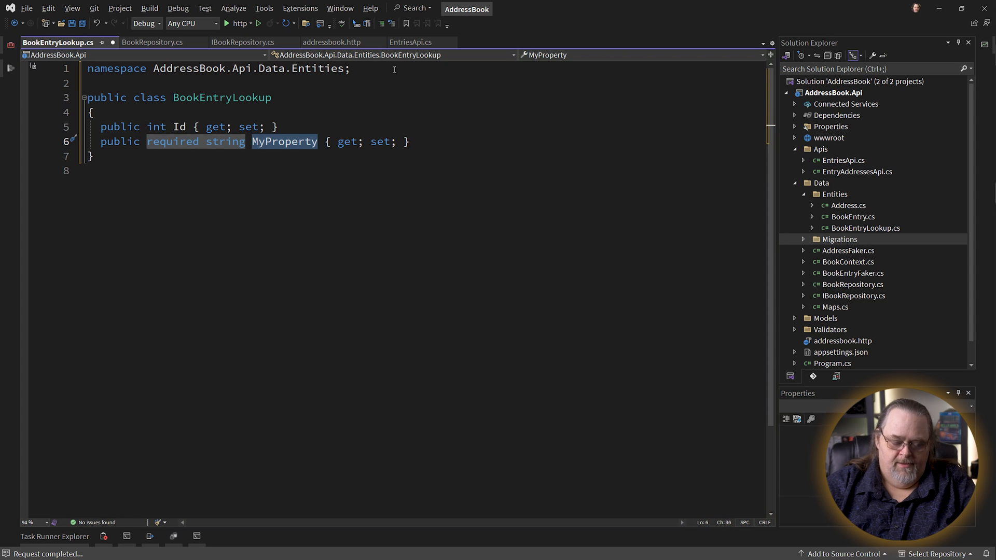
pyautogui.write('FirstNam')
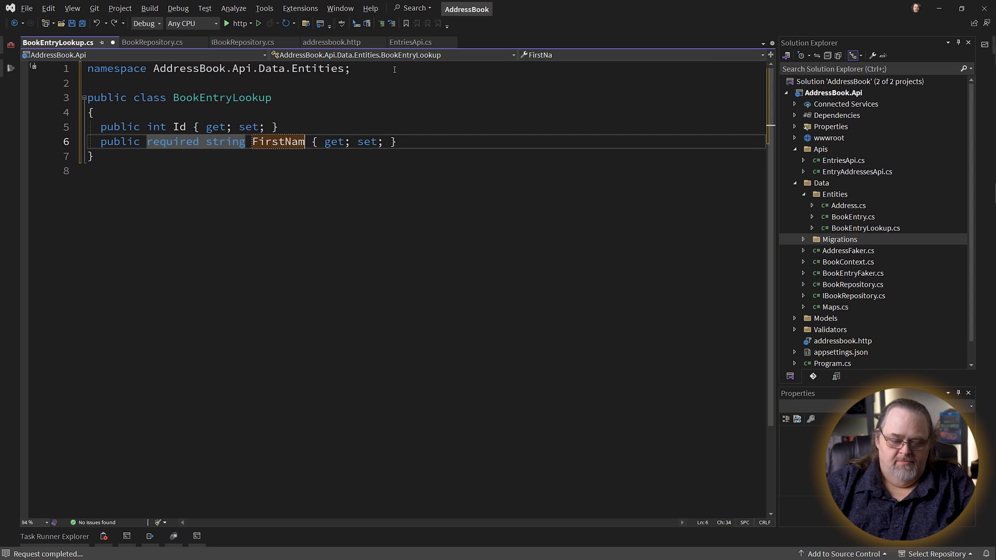
pyautogui.write('prop')
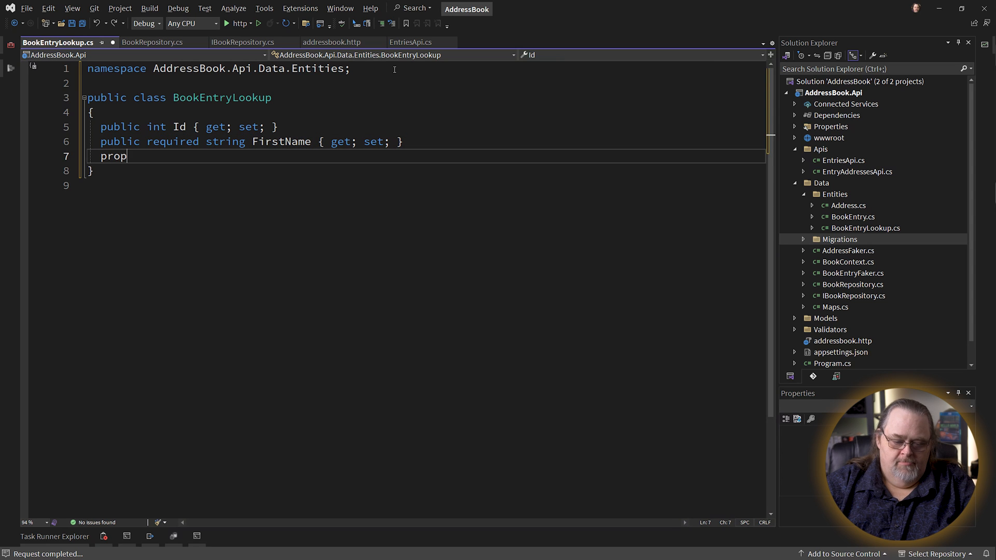
pyautogui.press('Tab')
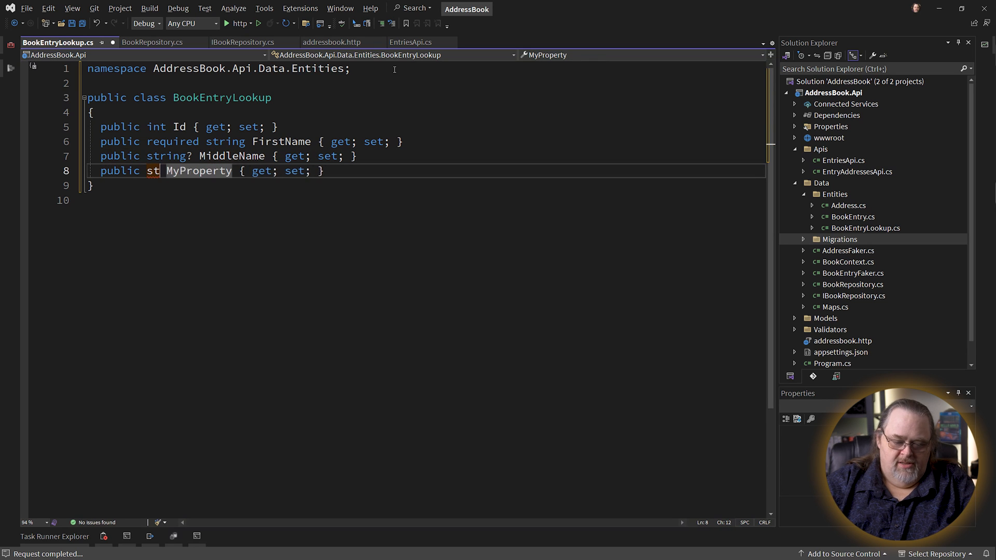
pyautogui.write('required')
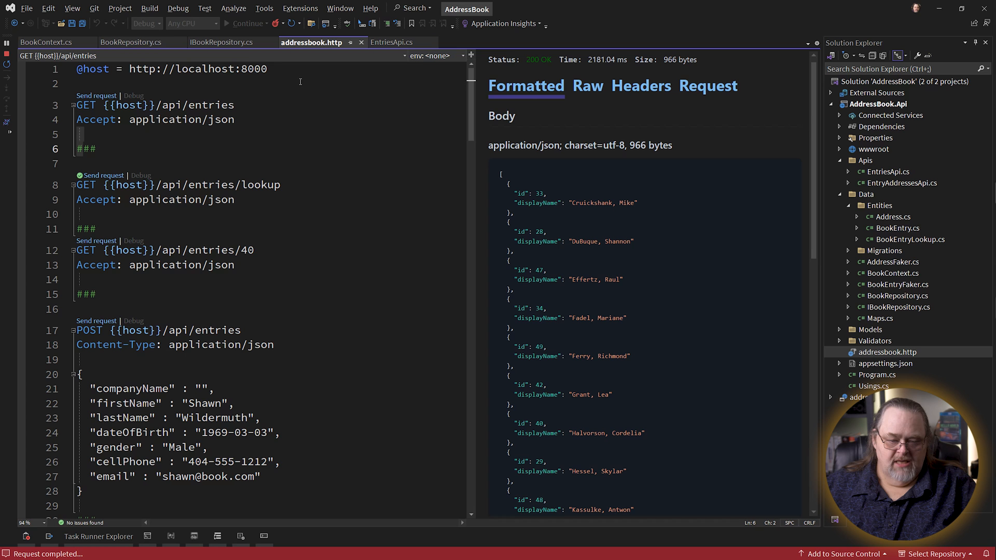
# - Stop the API and switch to EntriesApi to return BookEntryLookup items without the Adapt mapping
pyautogui.click(133, 42)
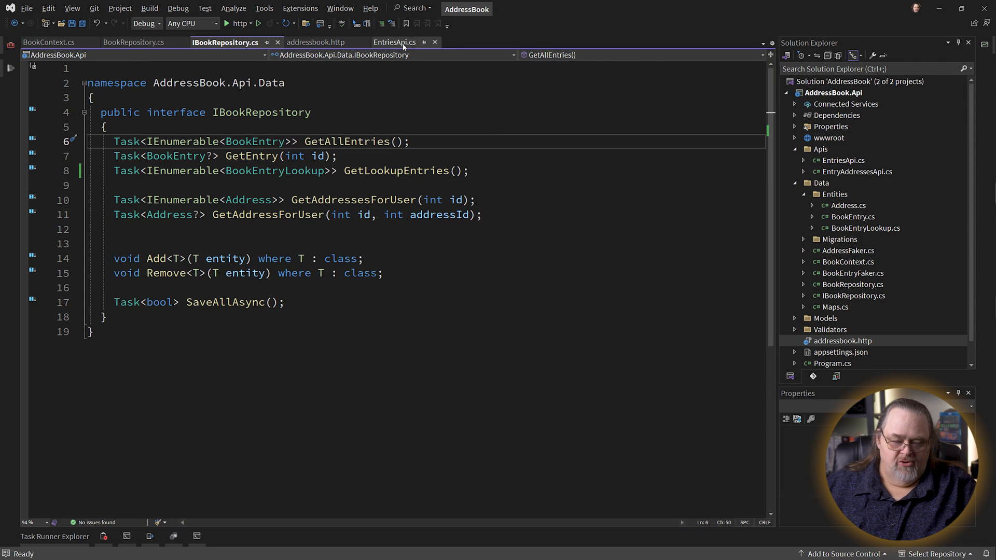
pyautogui.click(394, 42)
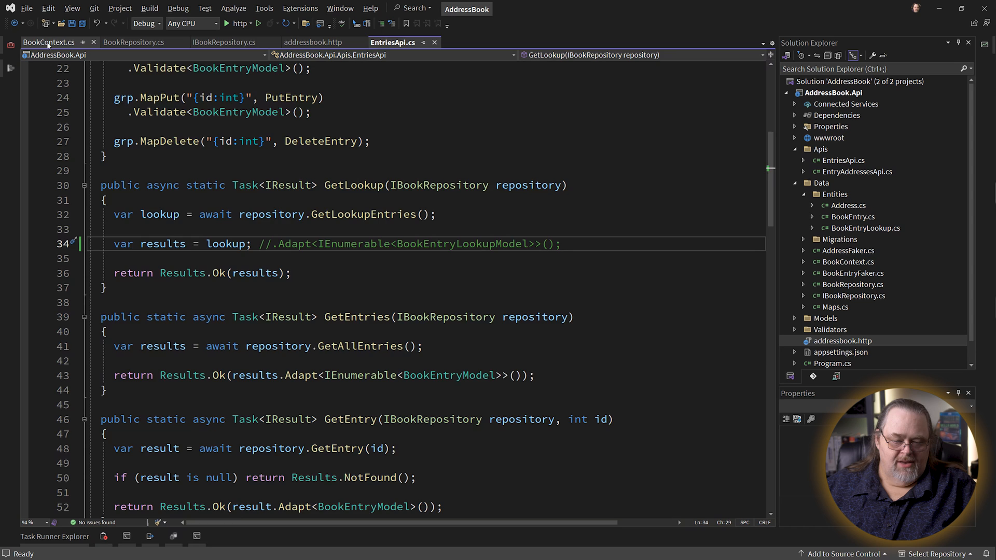
# - Return Database.SqlQuery<BookEntryLookup>(sql) from GetLookupEntries in BookRepository
pyautogui.click(135, 42)
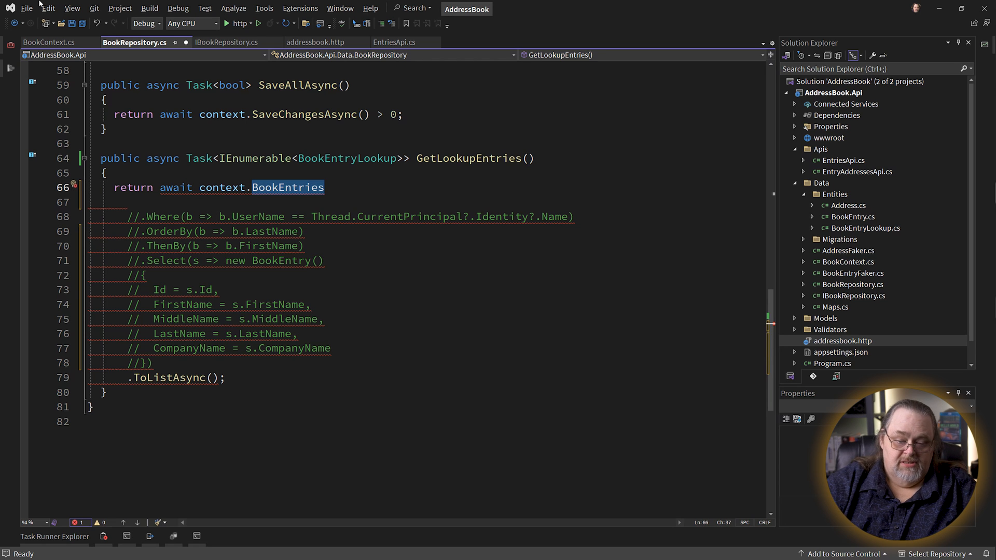
pyautogui.write('Datat')
pyautogui.click(426, 201)
pyautogui.write('.SqlQueryRaw')
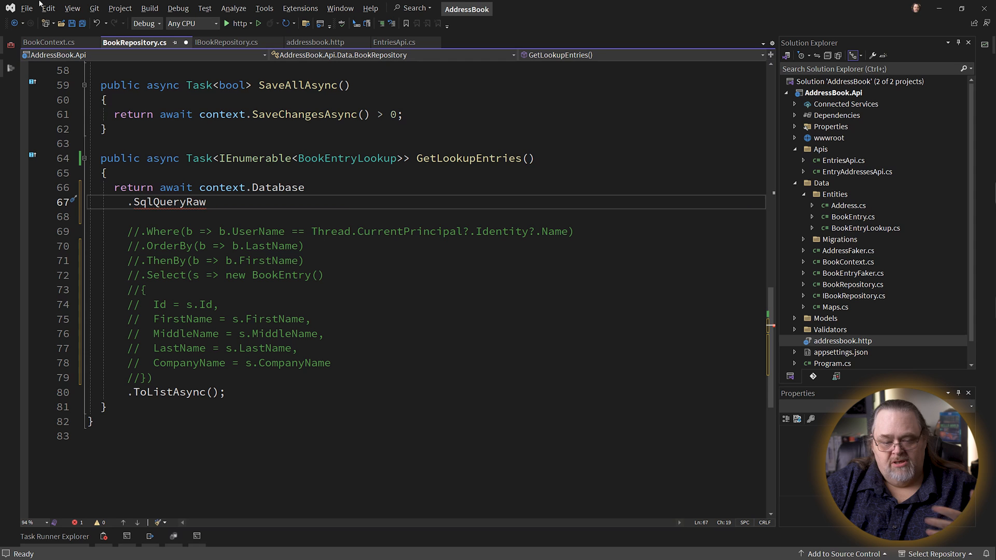
pyautogui.write('<>')
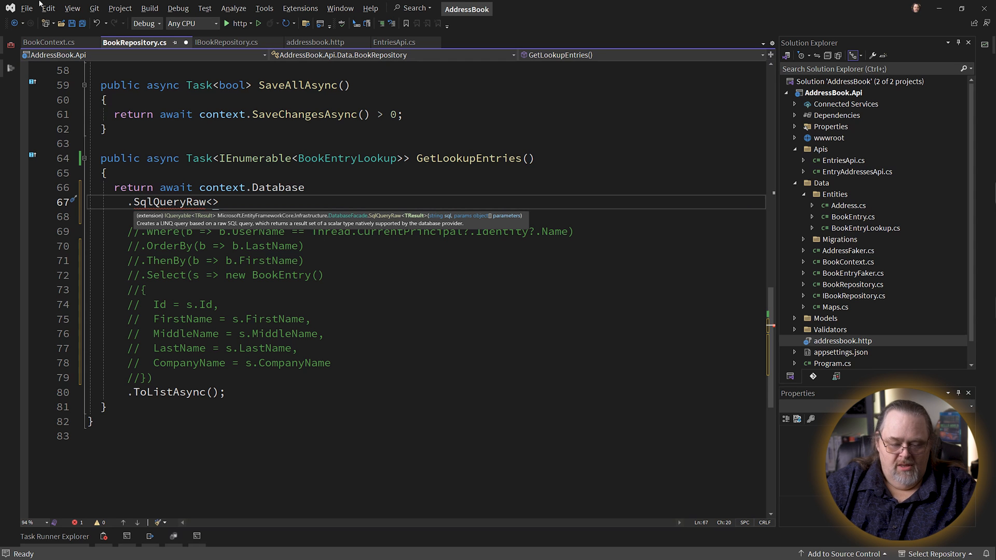
pyautogui.write('Book')
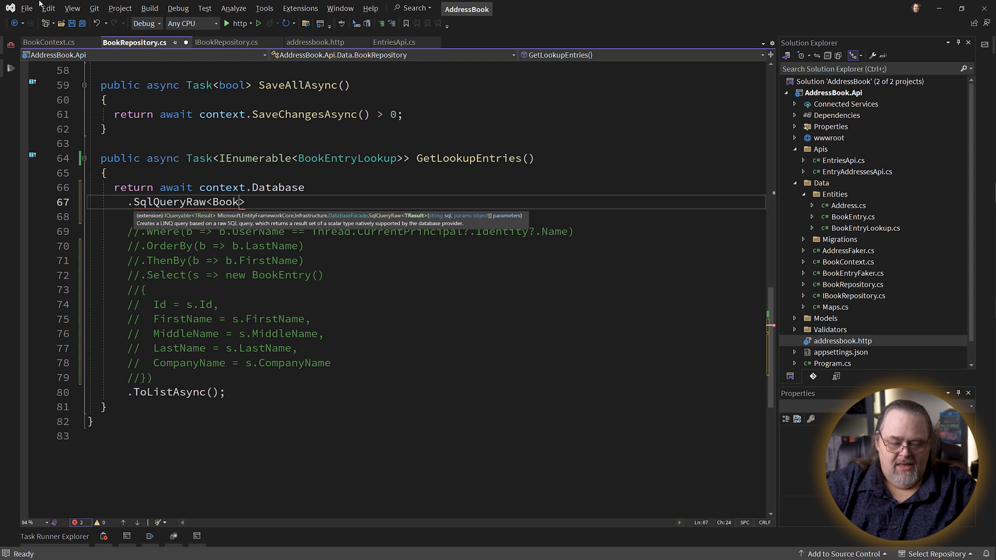
pyautogui.write('EntryLookup')
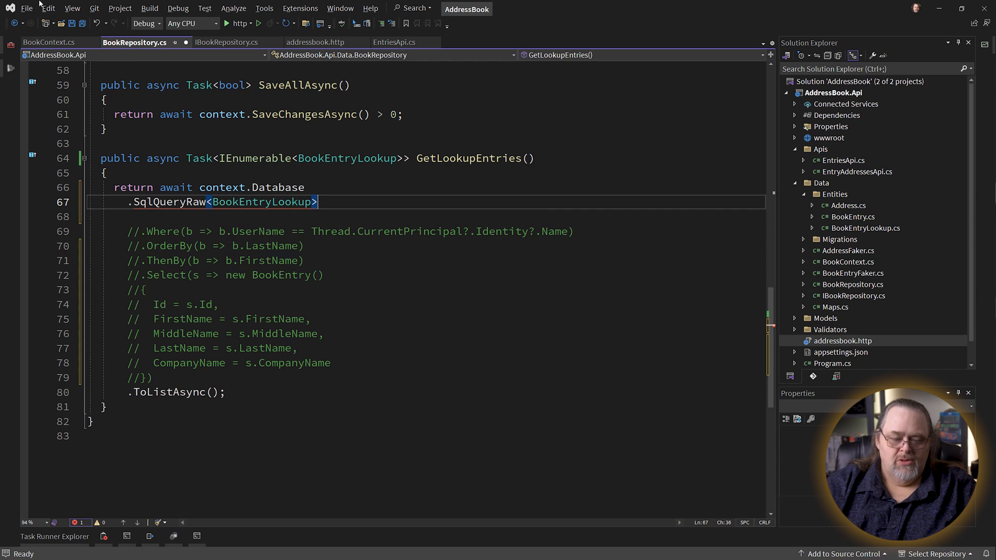
pyautogui.write('()')
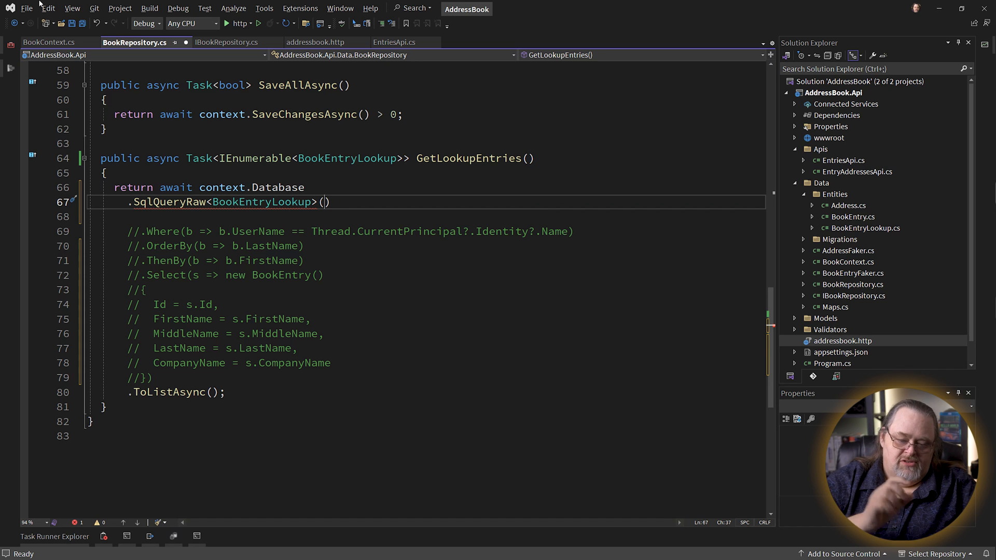
# - Declare var sql selecting name and company columns from BookEntries ordered by LastName, FirstName
pyautogui.write('sql')
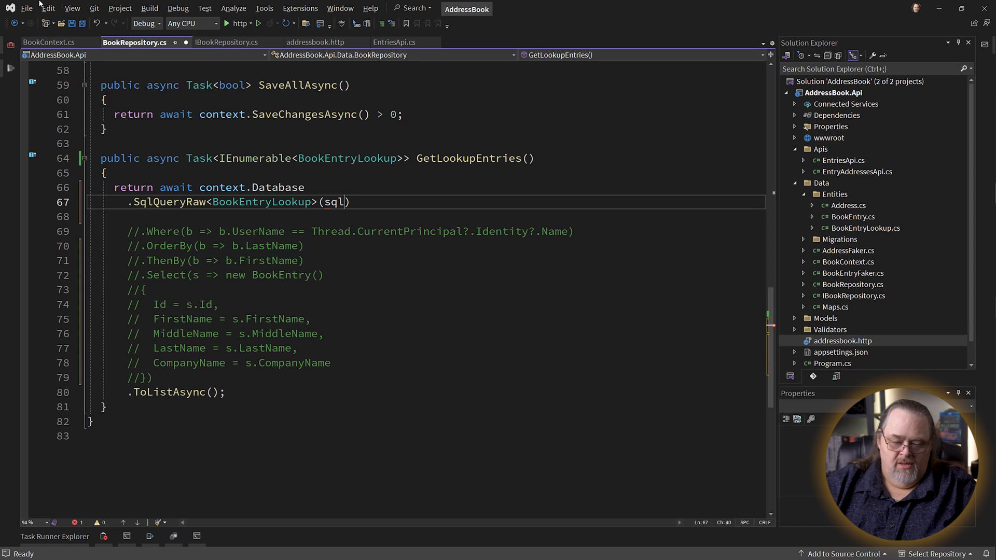
pyautogui.press('Enter')
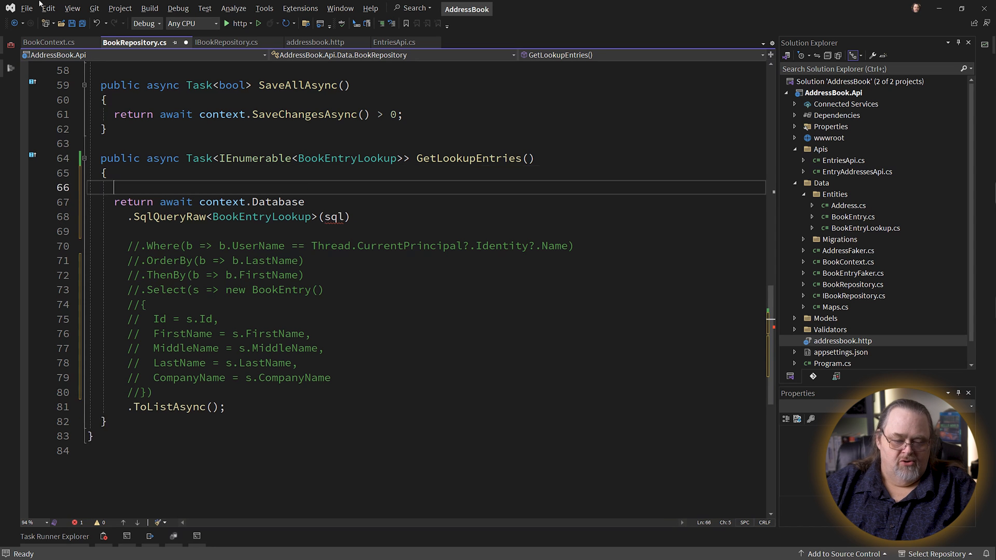
pyautogui.write('var sql = """')
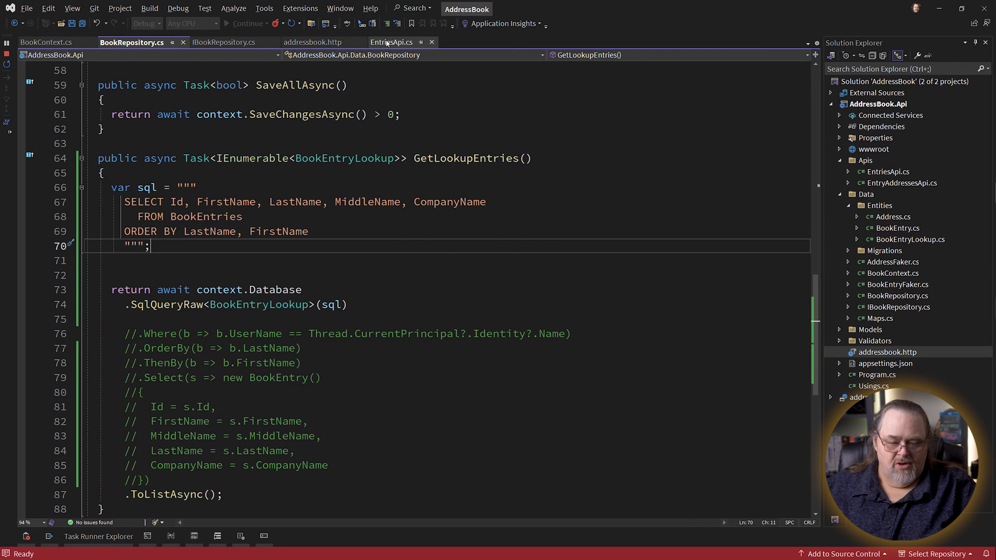
# - Resend the entries request and scroll the JSON with first, middle, last and company names
pyautogui.click(310, 42)
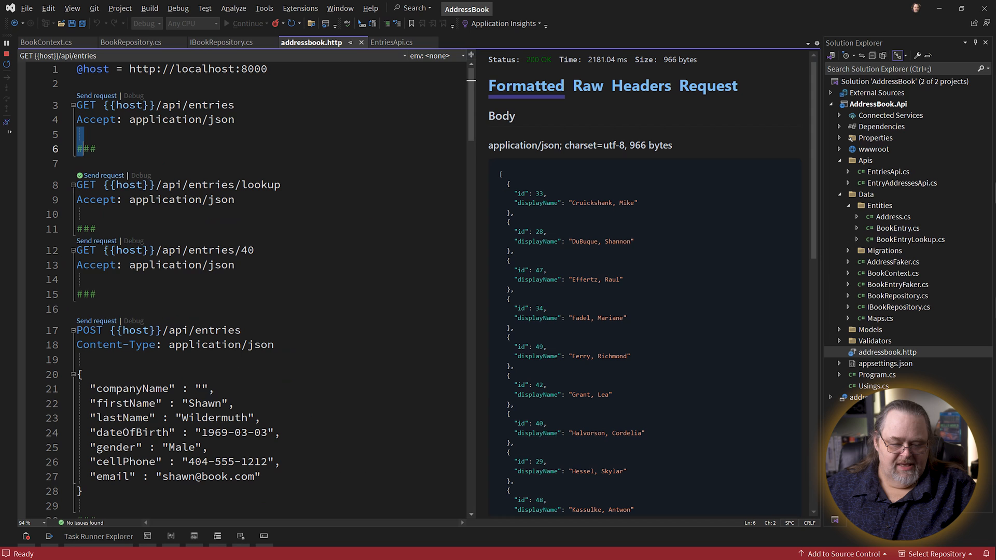
pyautogui.moveTo(103, 175)
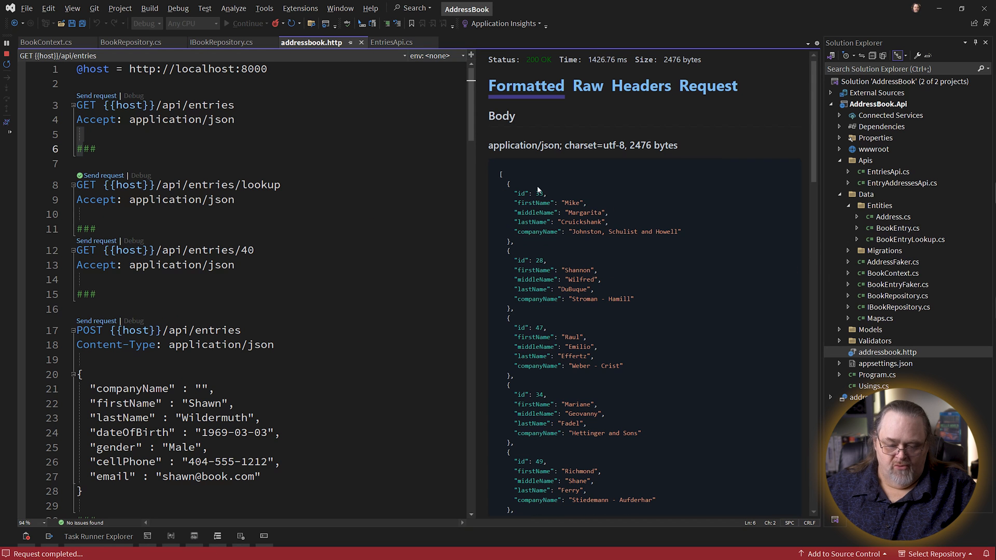
pyautogui.scroll(-3)
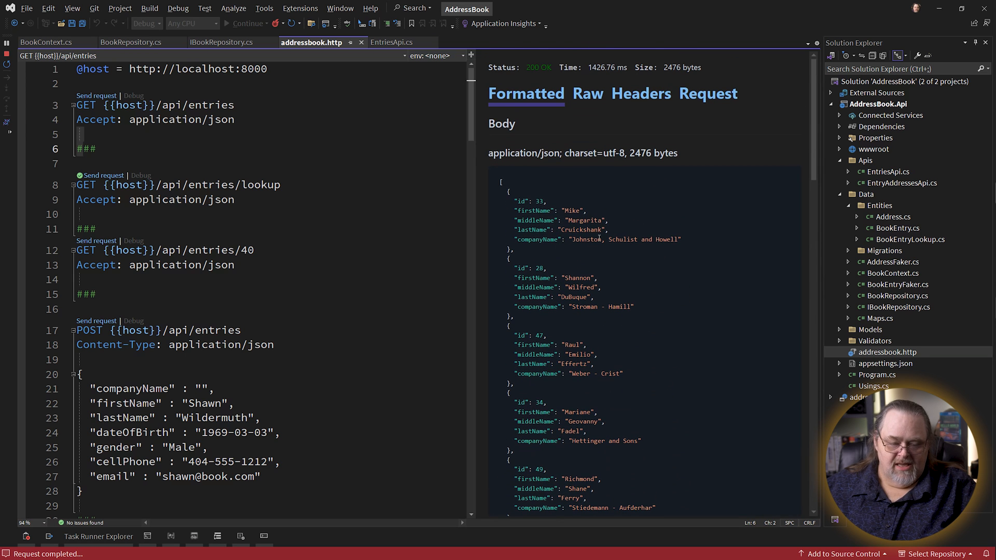
pyautogui.moveTo(621, 365)
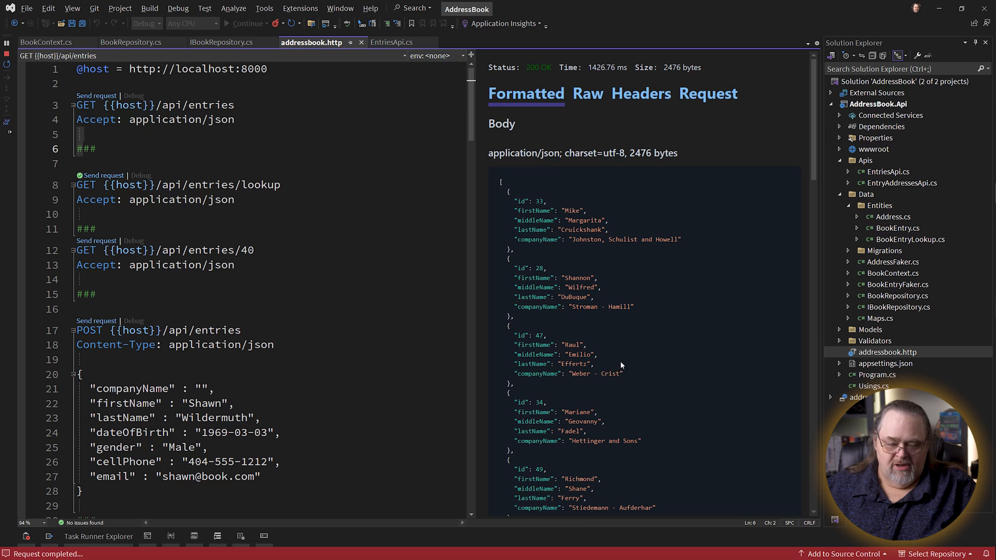
pyautogui.moveTo(675, 257)
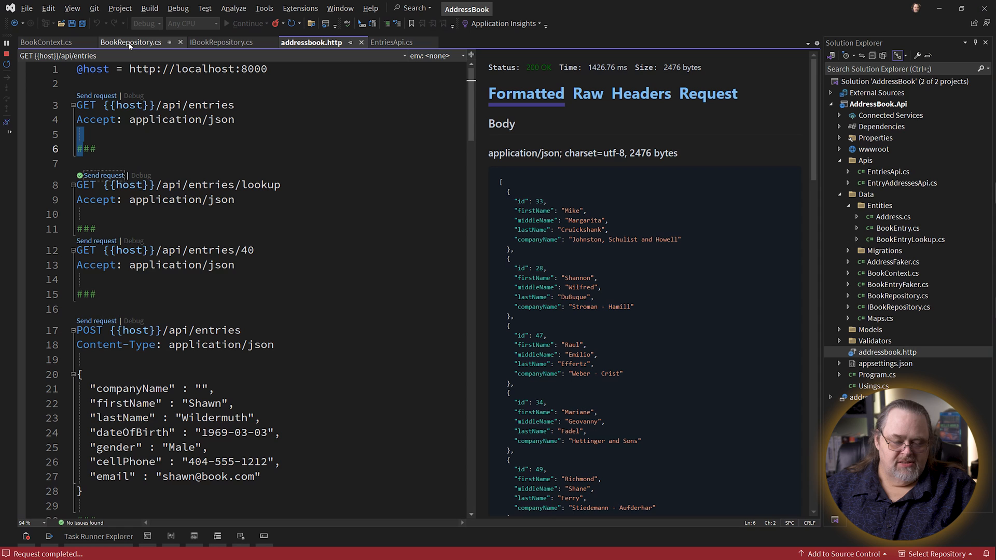
pyautogui.click(131, 42)
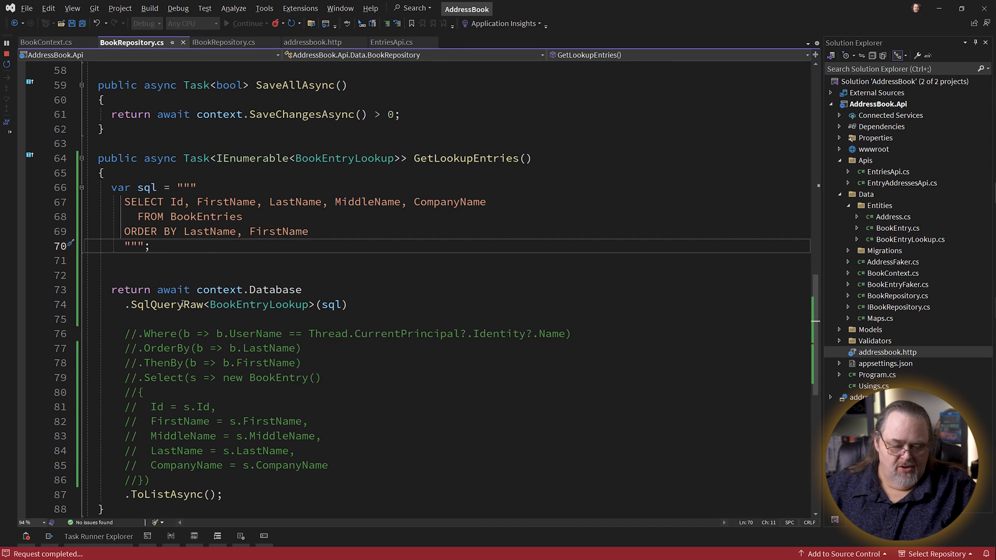
# - Declare var filter = "W%" above the SQL string
pyautogui.write('var filter =')
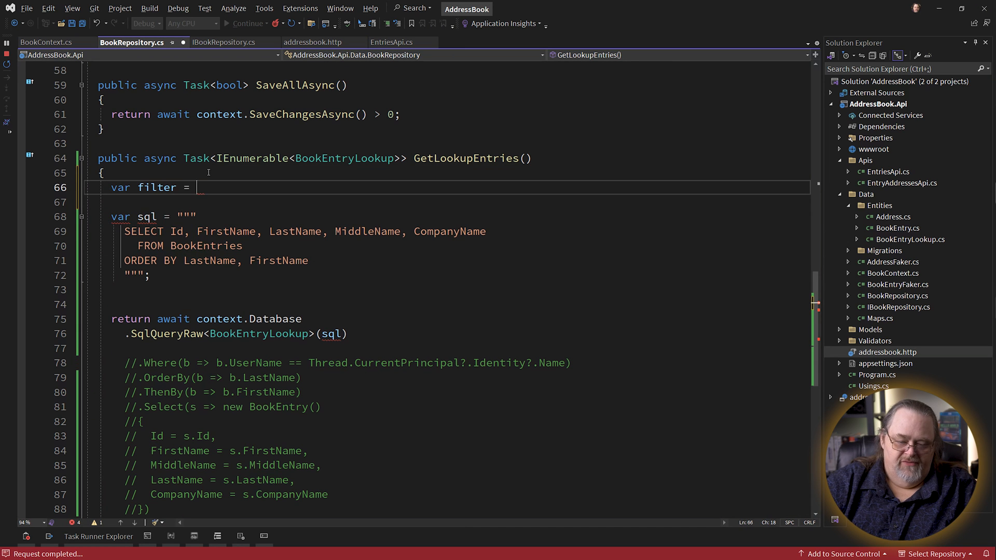
pyautogui.write('"')
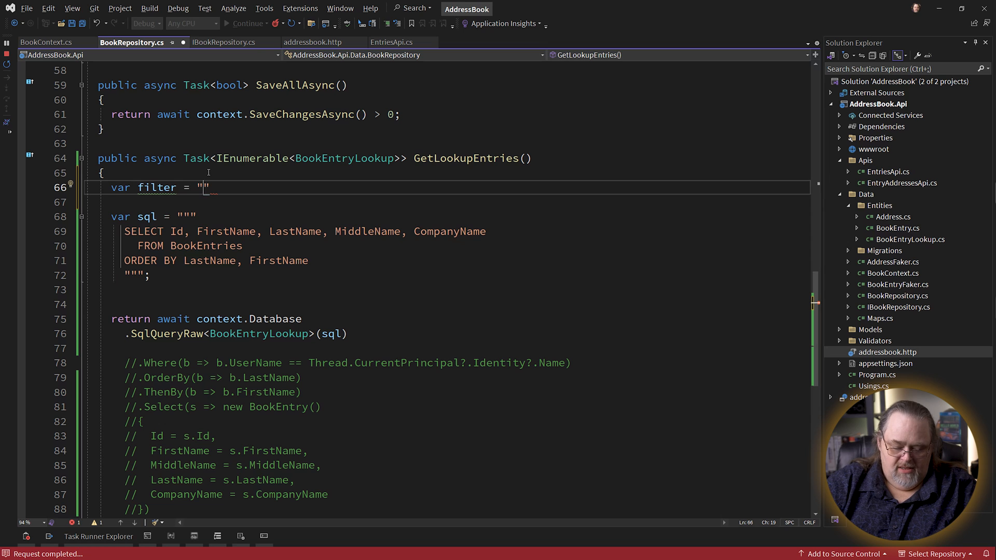
pyautogui.write('W*')
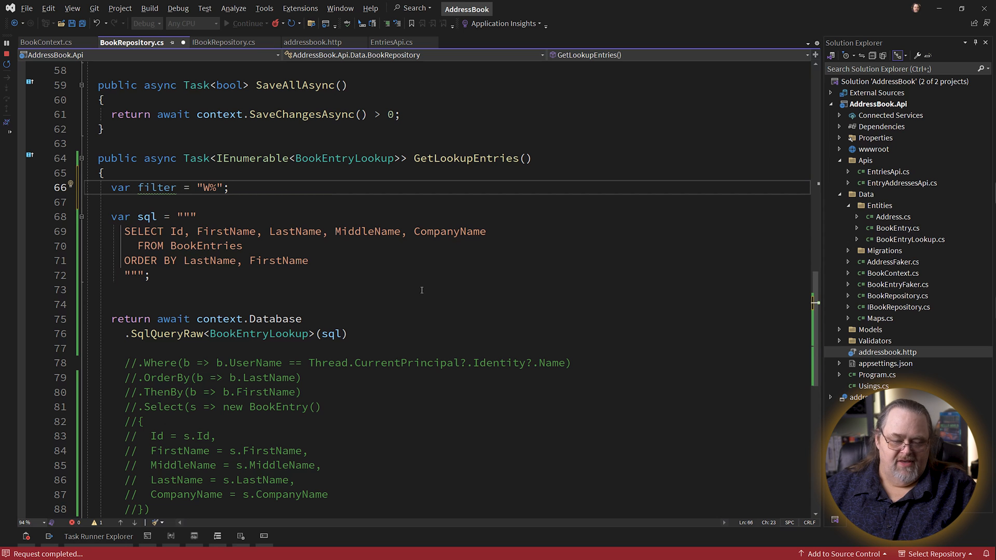
# - Prefix the raw string with $ and add WHERE LastName like '{filter}'
pyautogui.click(174, 215)
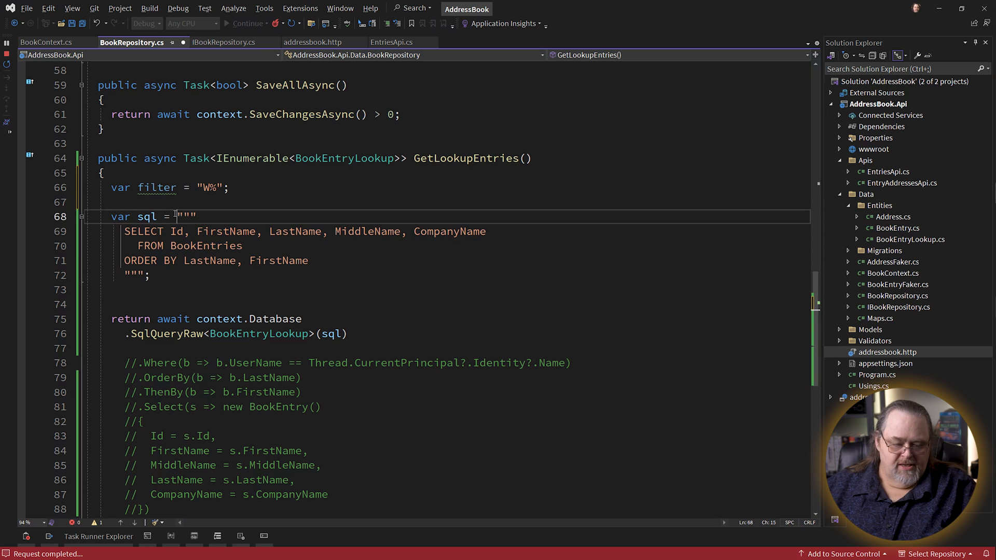
pyautogui.write('$')
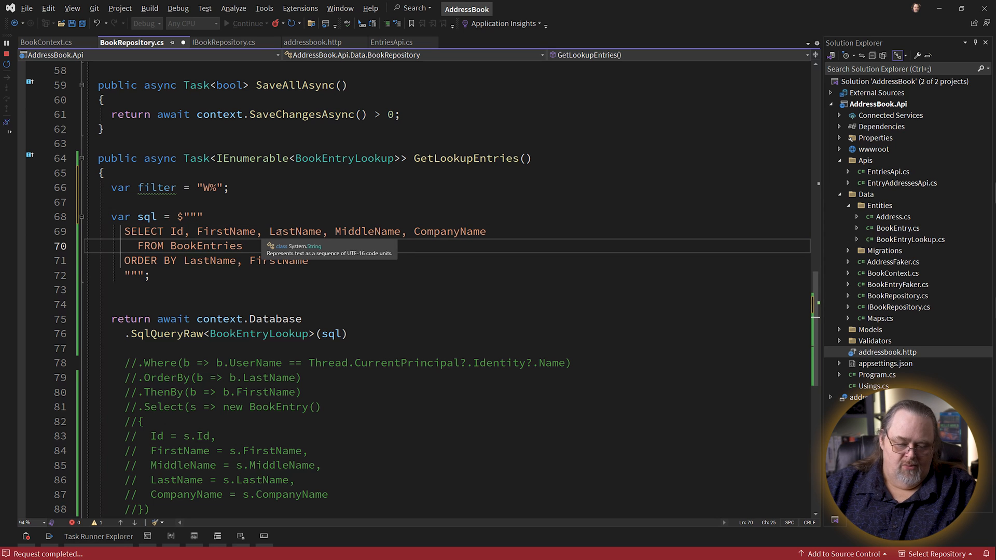
pyautogui.write("WHERE LastName like '")
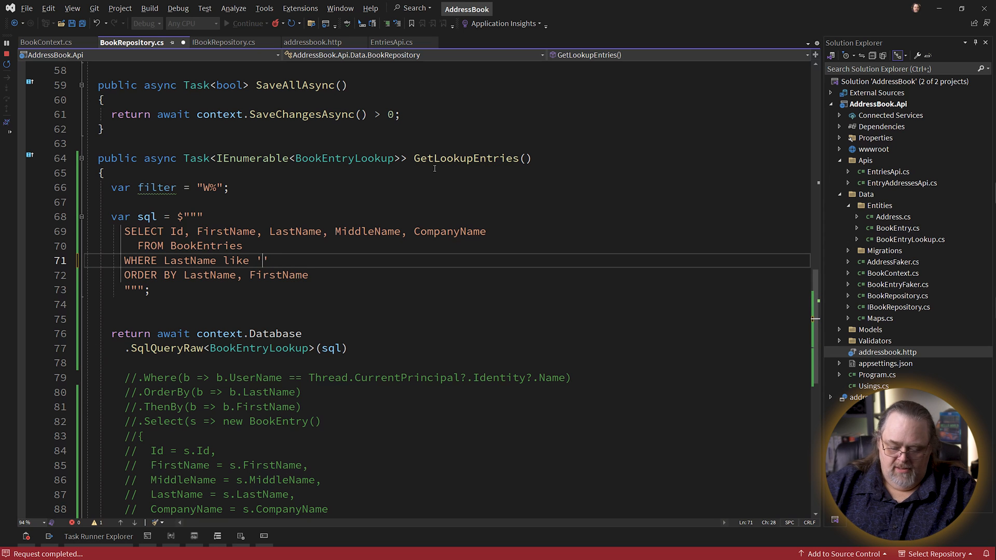
pyautogui.write('{filter')
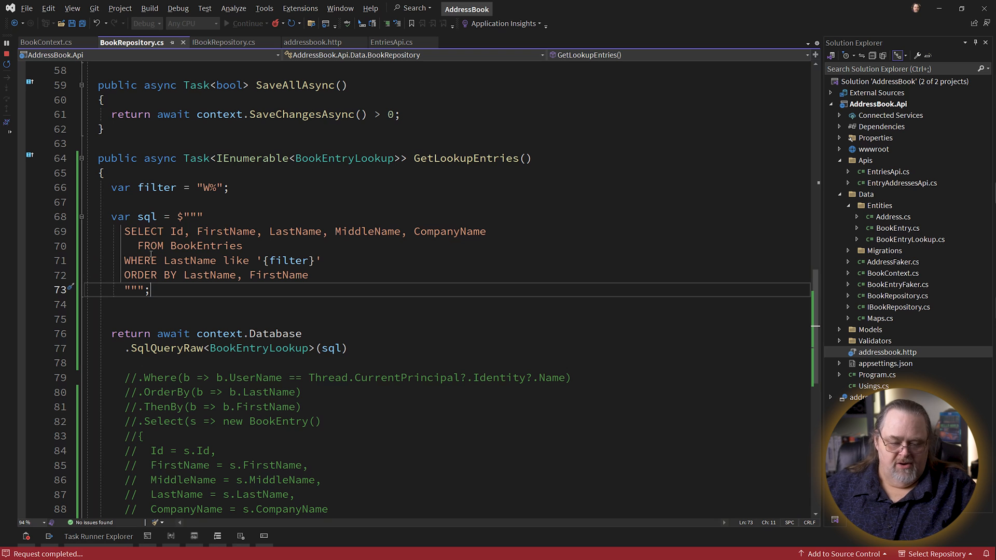
pyautogui.scroll(-3)
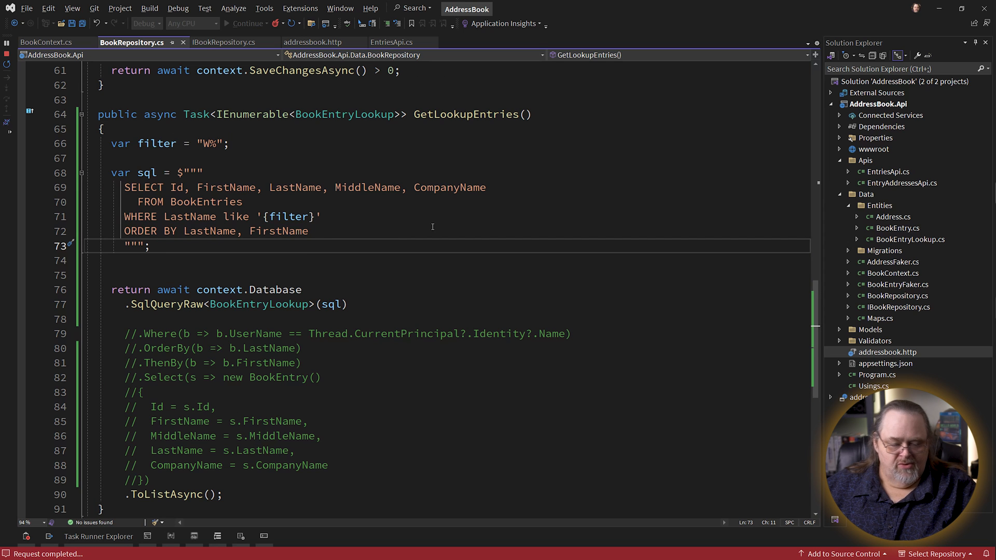
pyautogui.moveTo(430, 259)
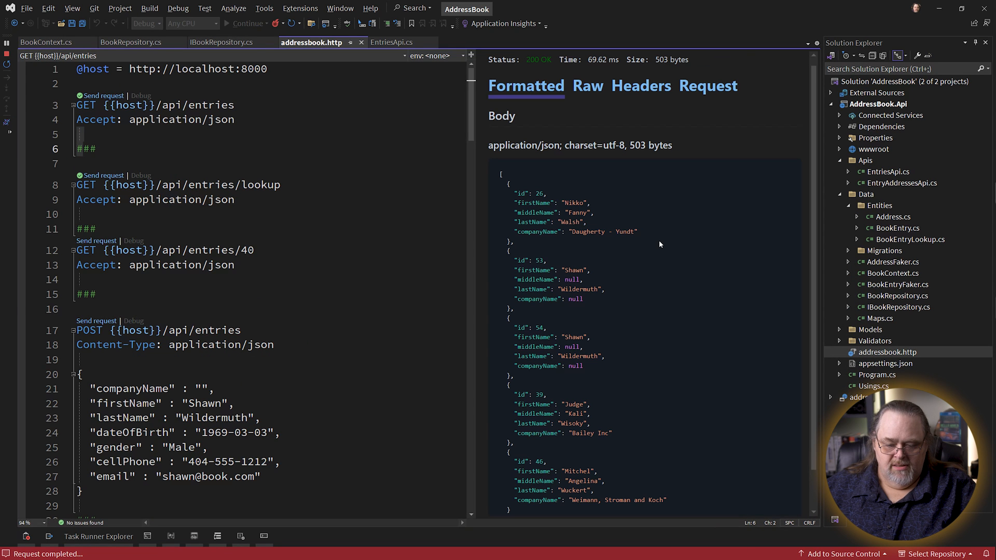
# - Highlight the logged SELECT with WHERE LastName like 'W%' in the terminal, then return to Visual Studio
pyautogui.scroll(-3)
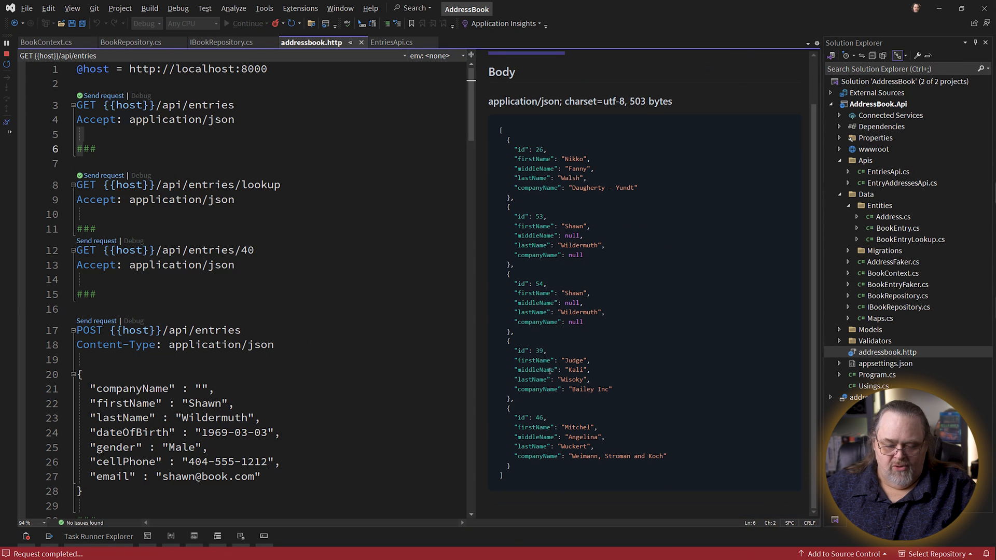
pyautogui.moveTo(571, 329)
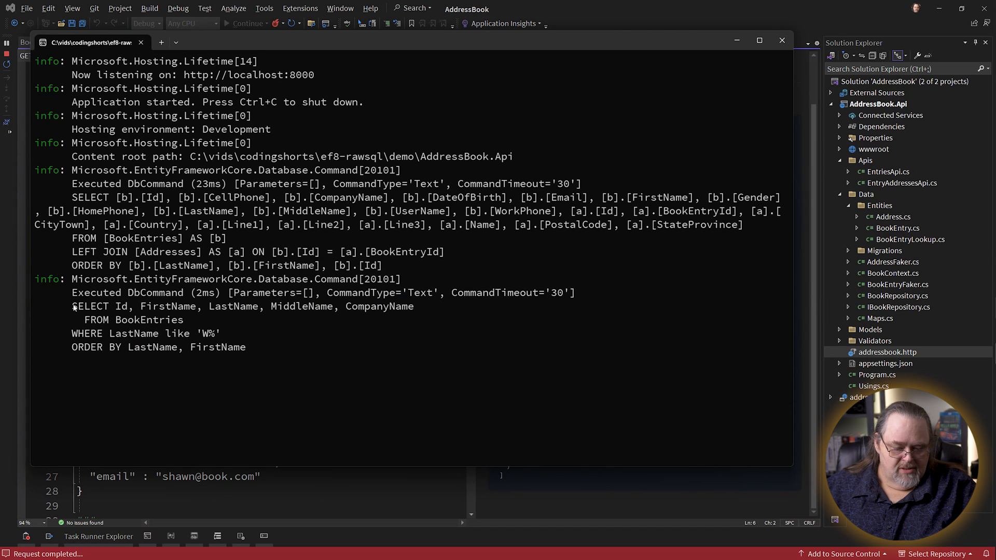
pyautogui.moveTo(72, 306); pyautogui.dragTo(247, 346)
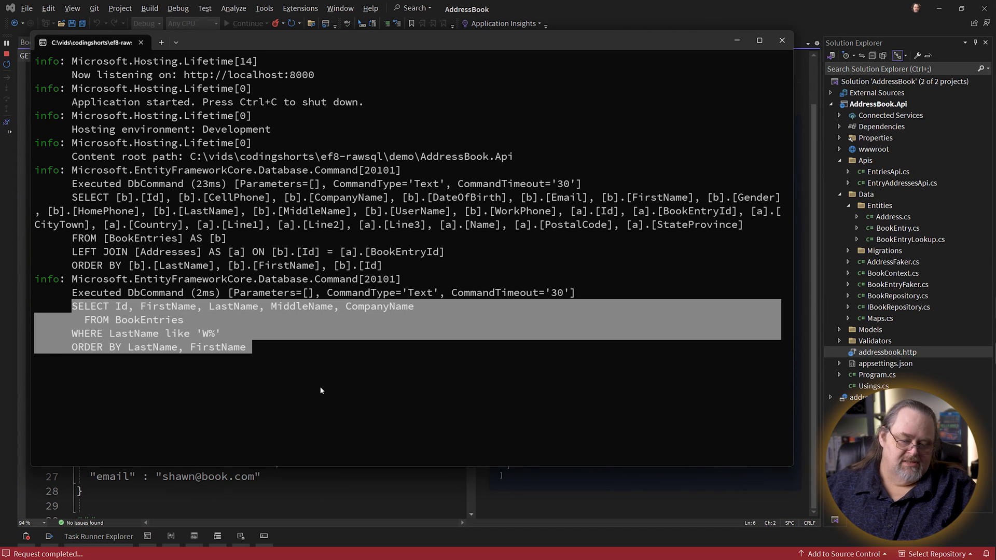
pyautogui.click(219, 334)
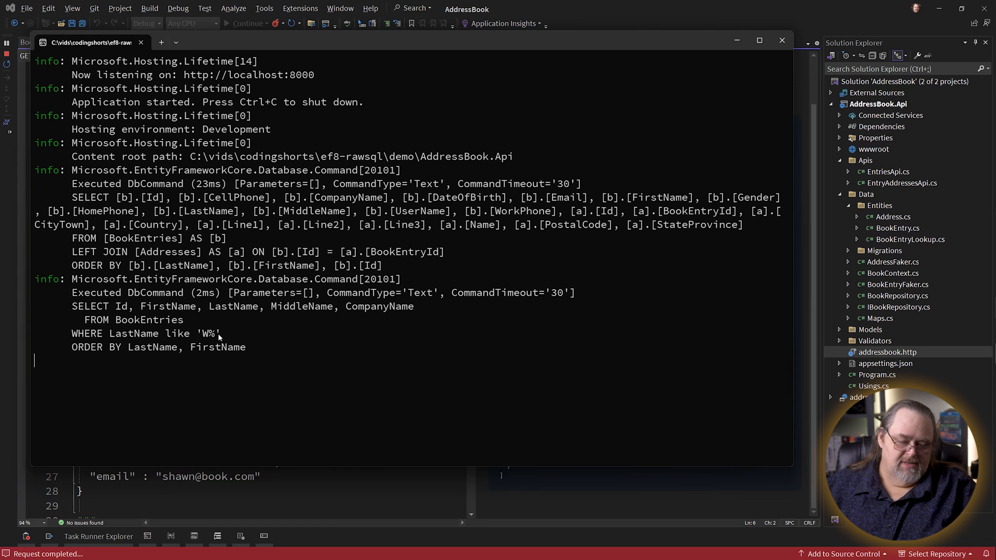
pyautogui.press('alt+tab')
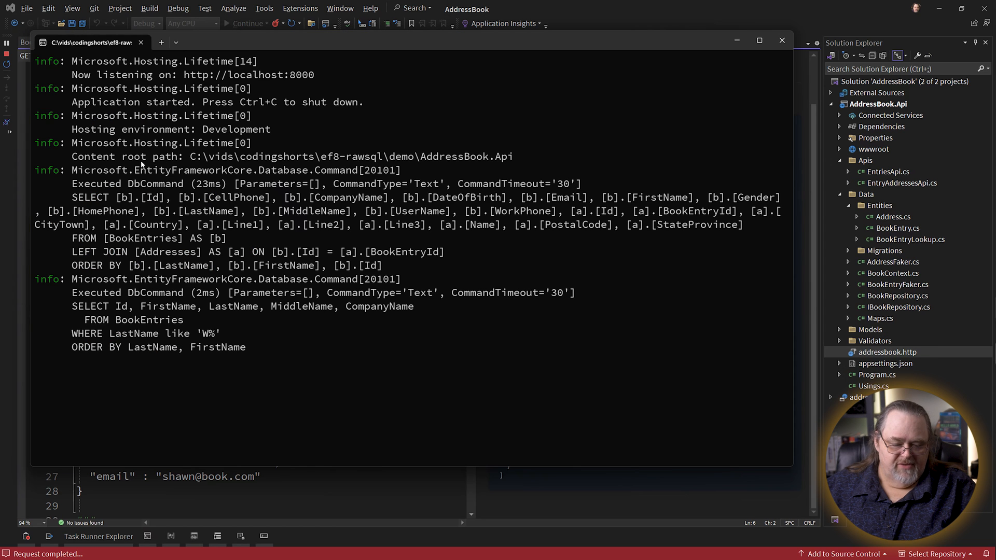
pyautogui.moveTo(247, 258)
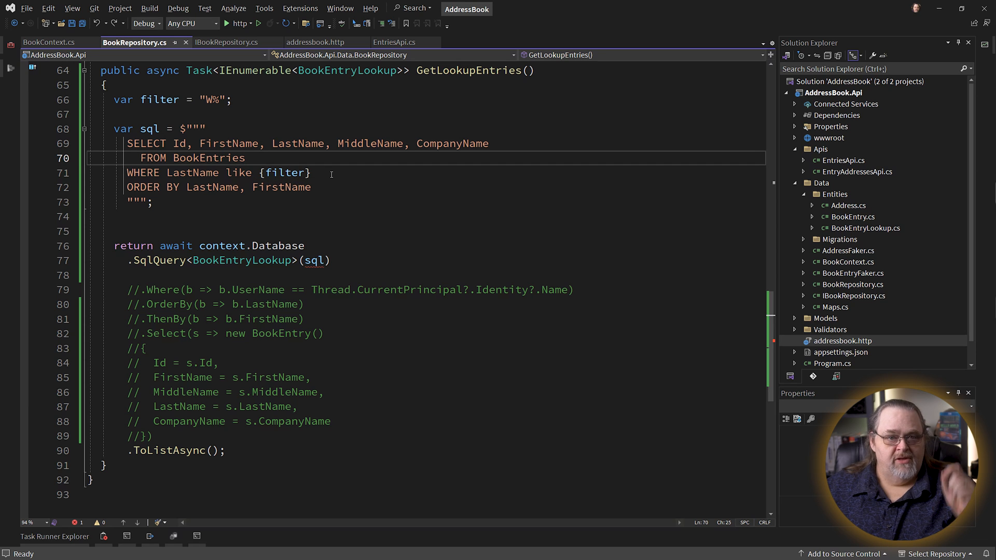
pyautogui.moveTo(145, 201)
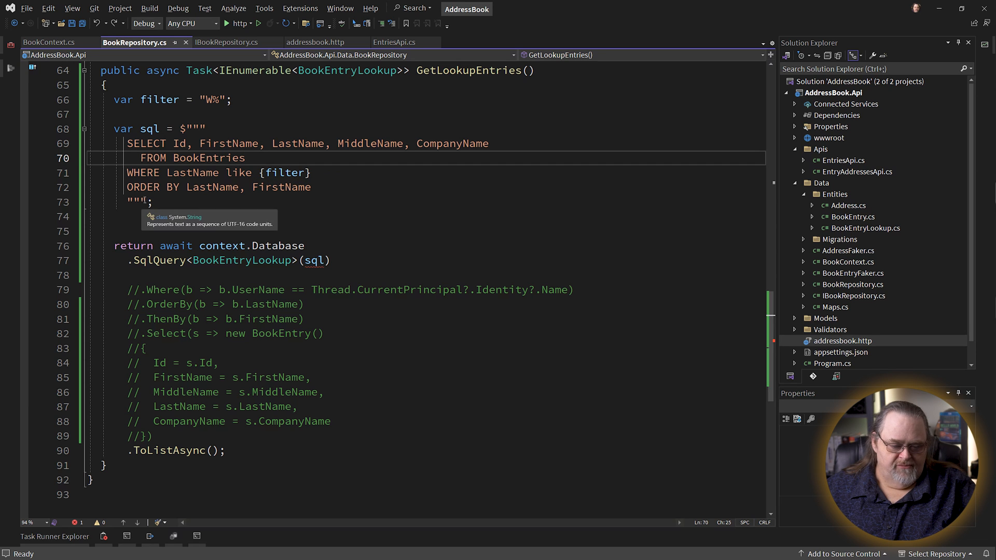
# - Remove the quotes around {filter} so SqlQuery parameterizes the LastName filter
pyautogui.press('Delete')
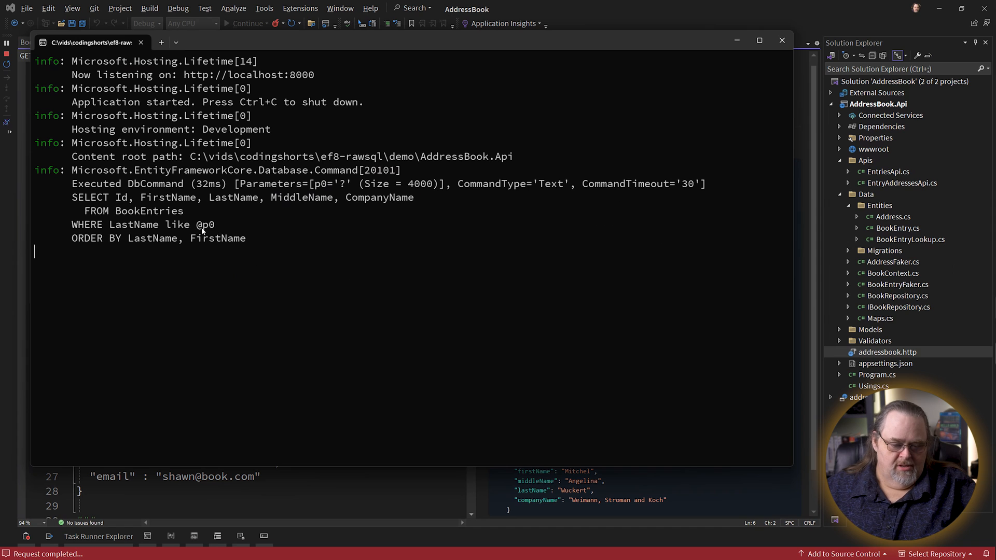
pyautogui.doubleClick(205, 224)
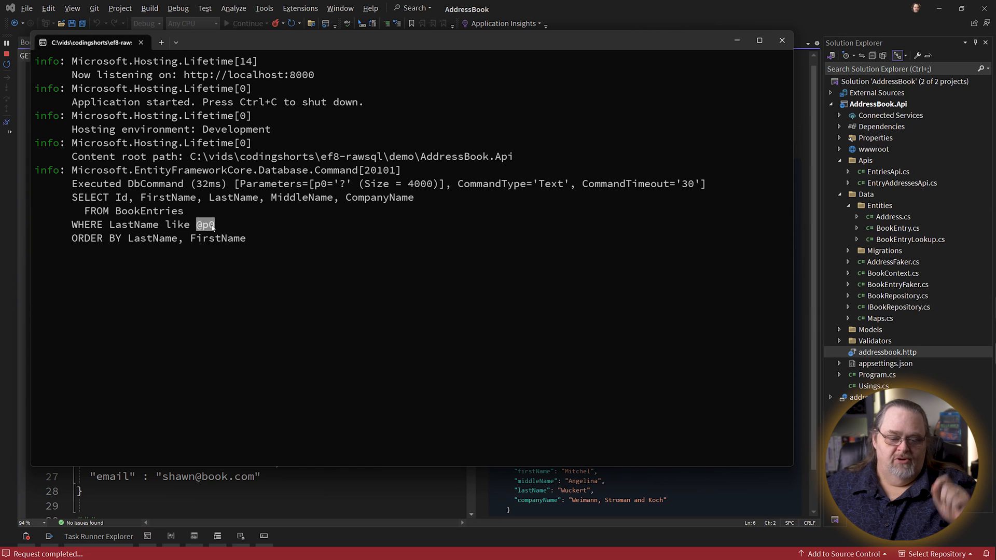
pyautogui.moveTo(225, 228)
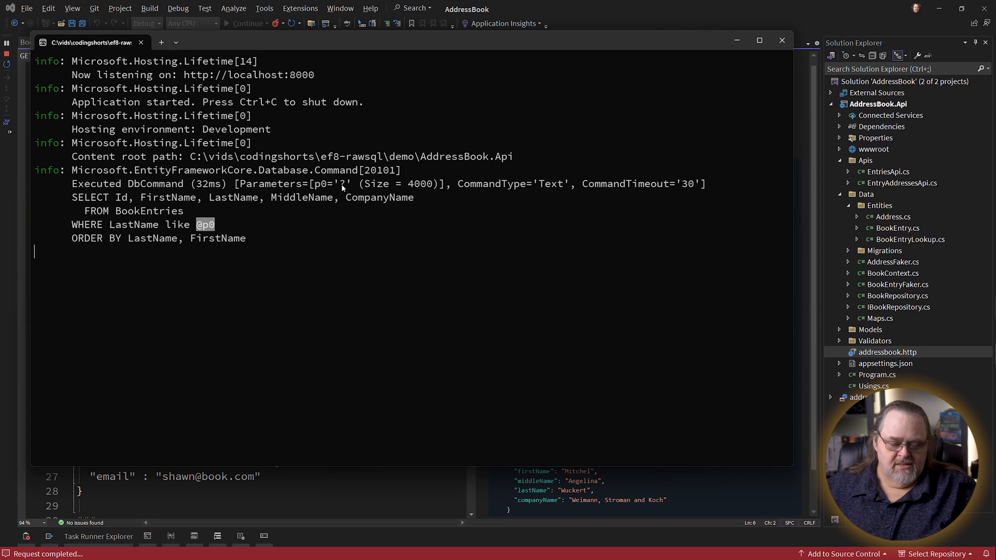
pyautogui.moveTo(392, 247)
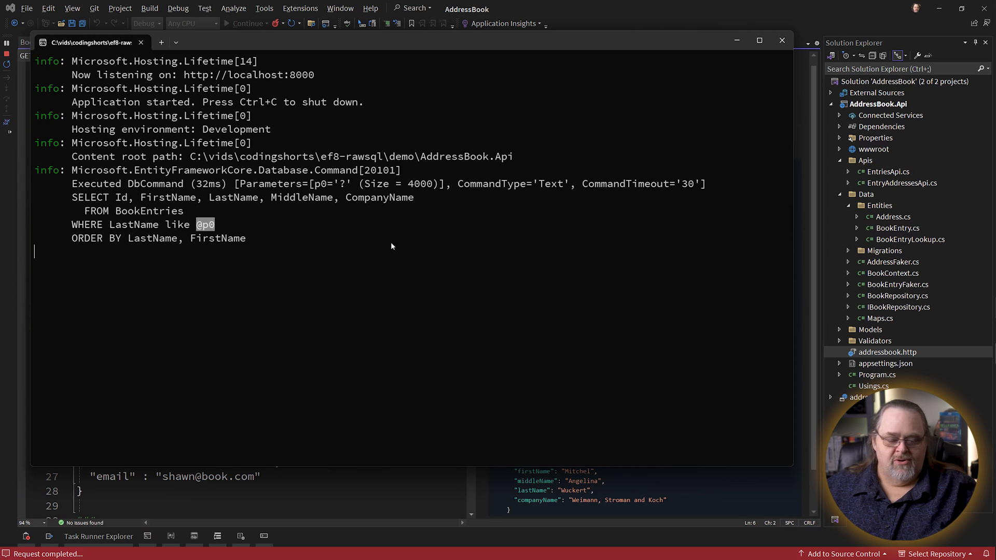
pyautogui.moveTo(424, 275)
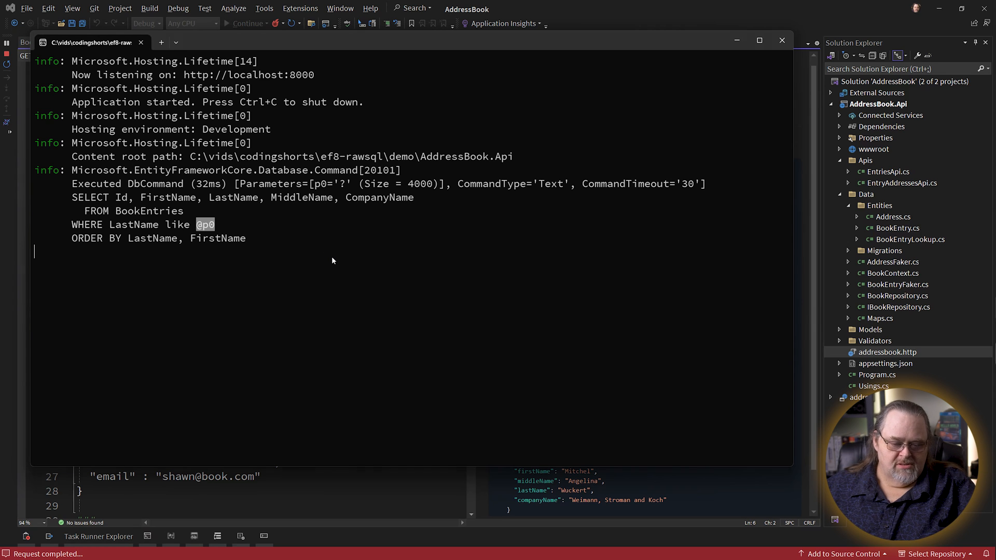
pyautogui.click(127, 42)
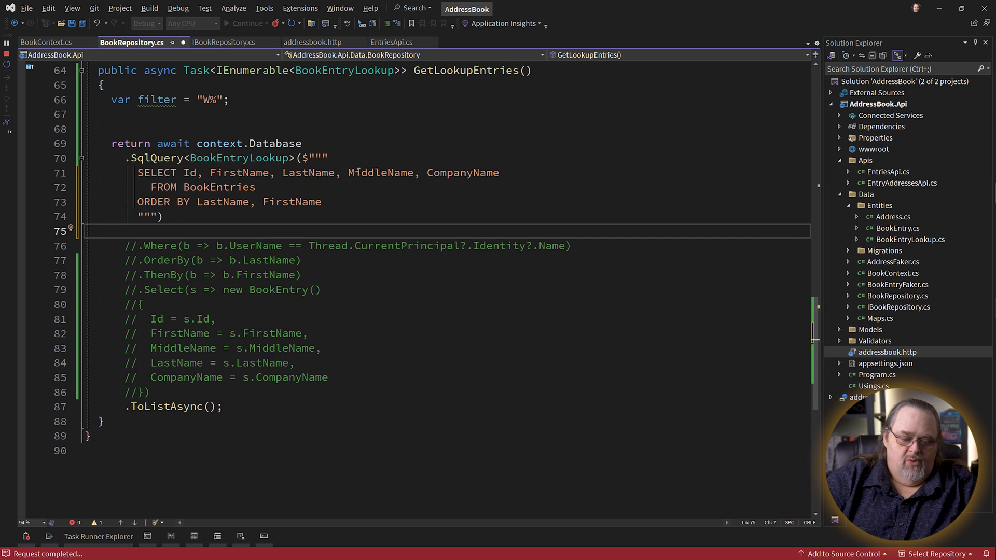
# - Append .Where(b => b.LastName.Contains(filter)) after the SqlQuery call in GetLookupEntries
pyautogui.write('.Whe')
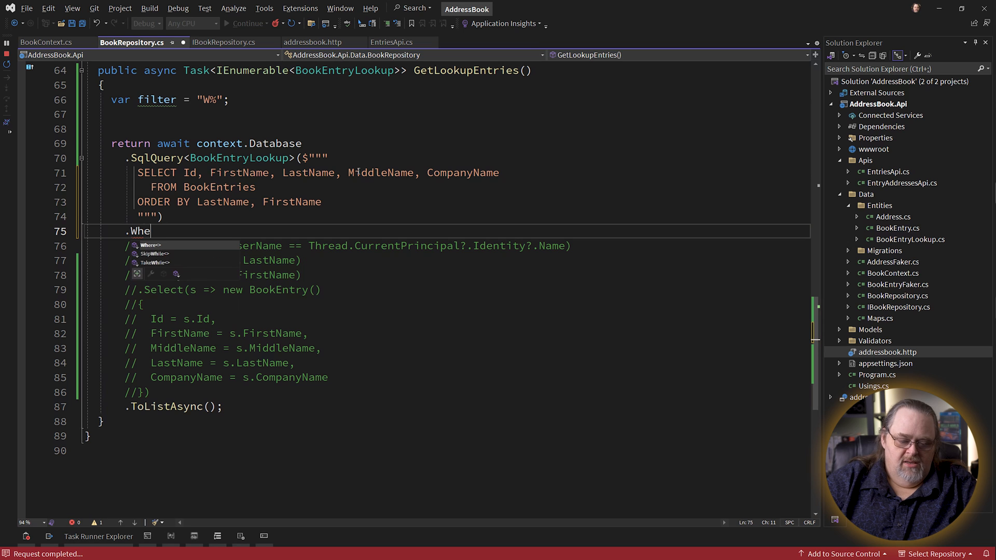
pyautogui.write('re(b => b.)')
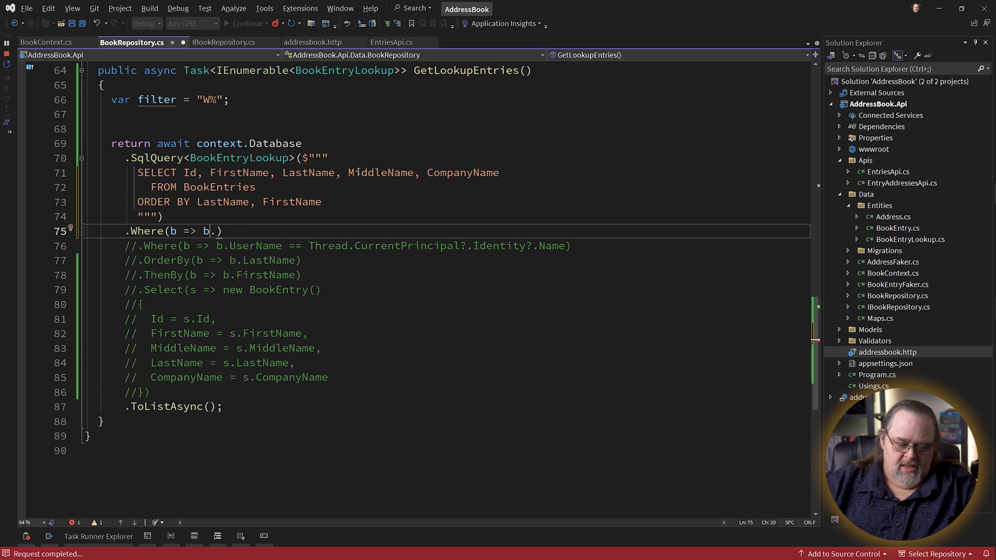
pyautogui.write('LastName')
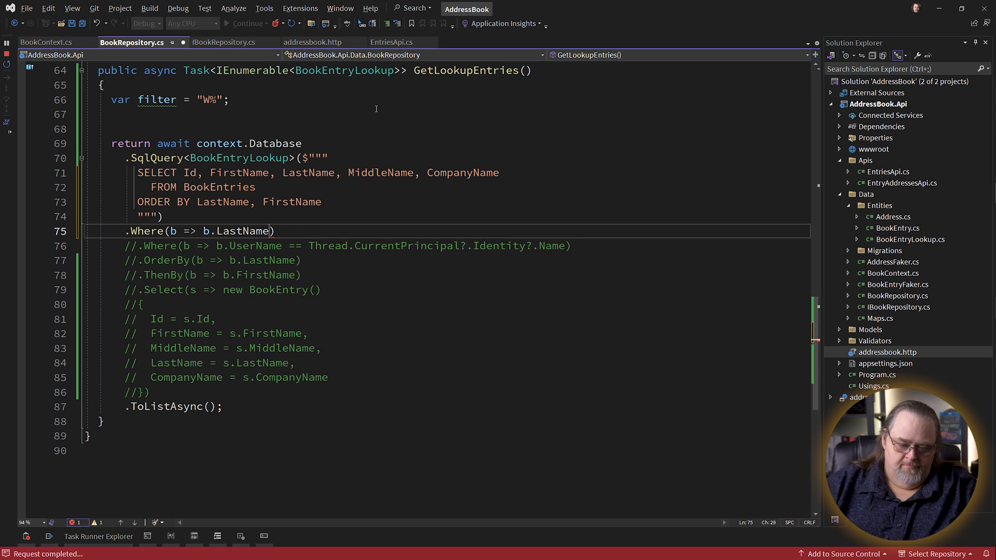
pyautogui.write('.Contains(f')
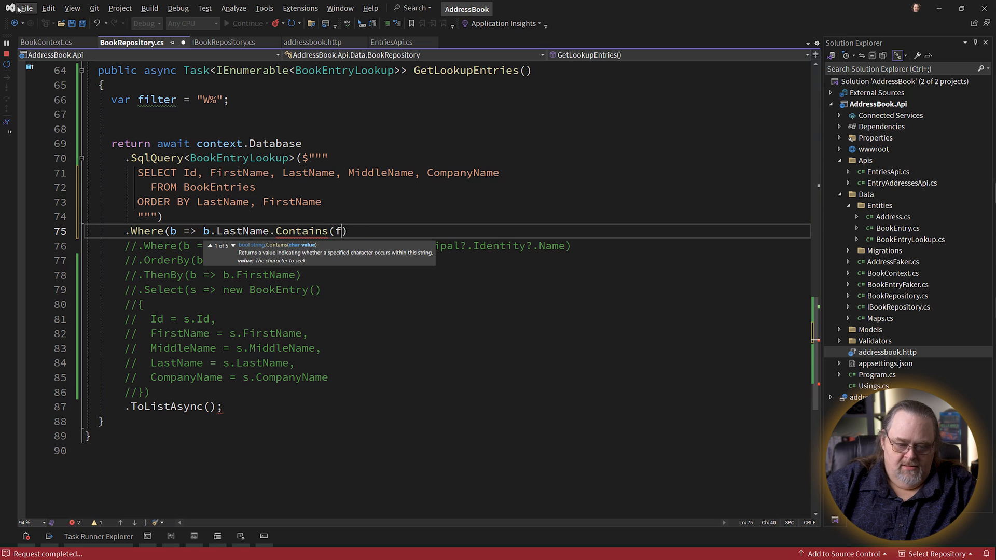
pyautogui.write('ilter)')
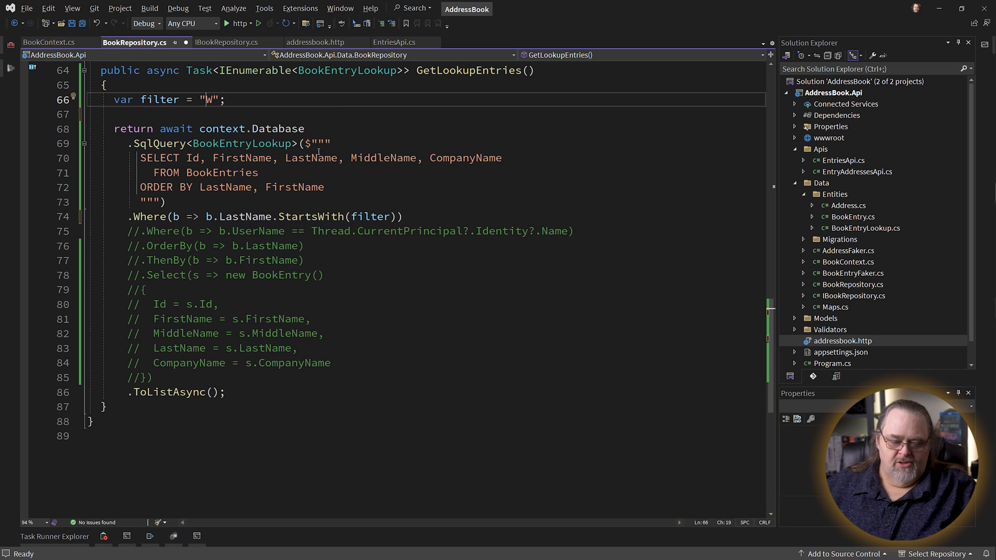
pyautogui.moveTo(359, 158)
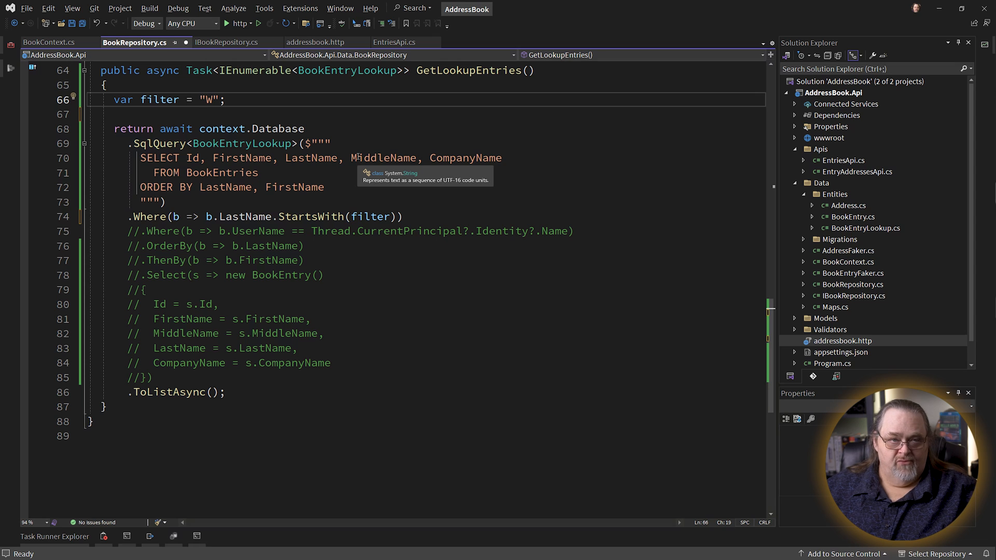
pyautogui.moveTo(118, 218)
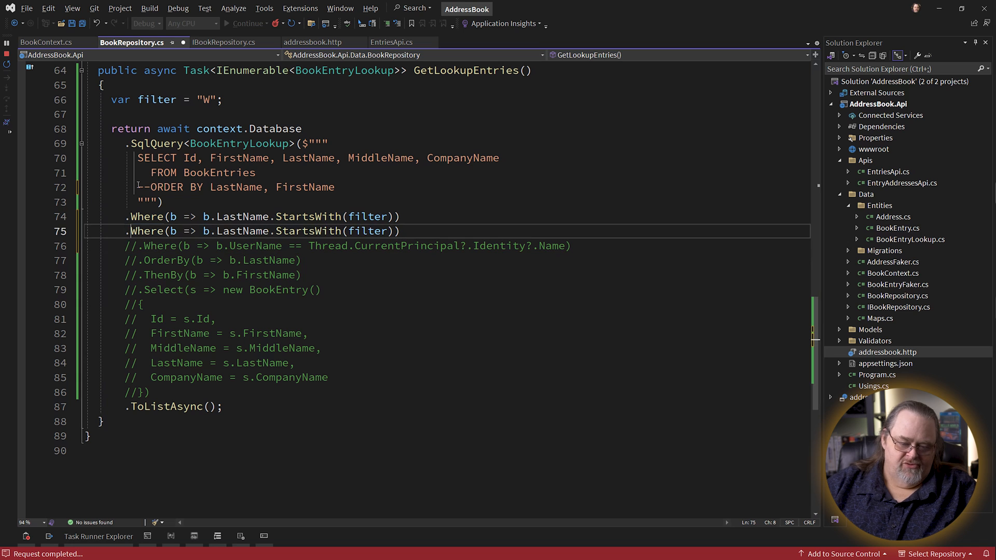
# - Add .OrderBy(b => b.LastName).ThenBy(b => b.FirstName) on separate lines and select the raw query's SELECT/FROM lines
pyautogui.write('.OrderBy(b => b.LastName).ThenBy(b => b.FirstName)')
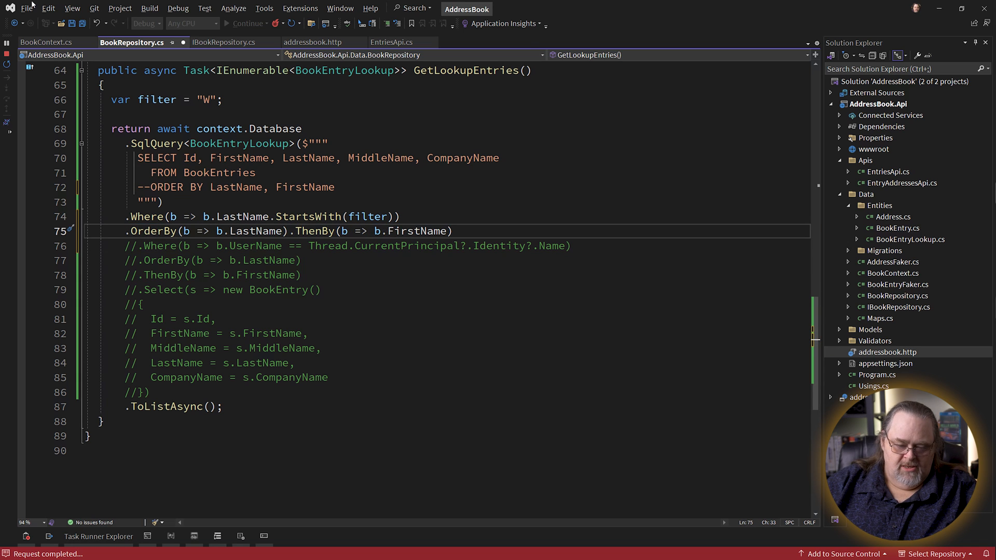
pyautogui.press('Enter')
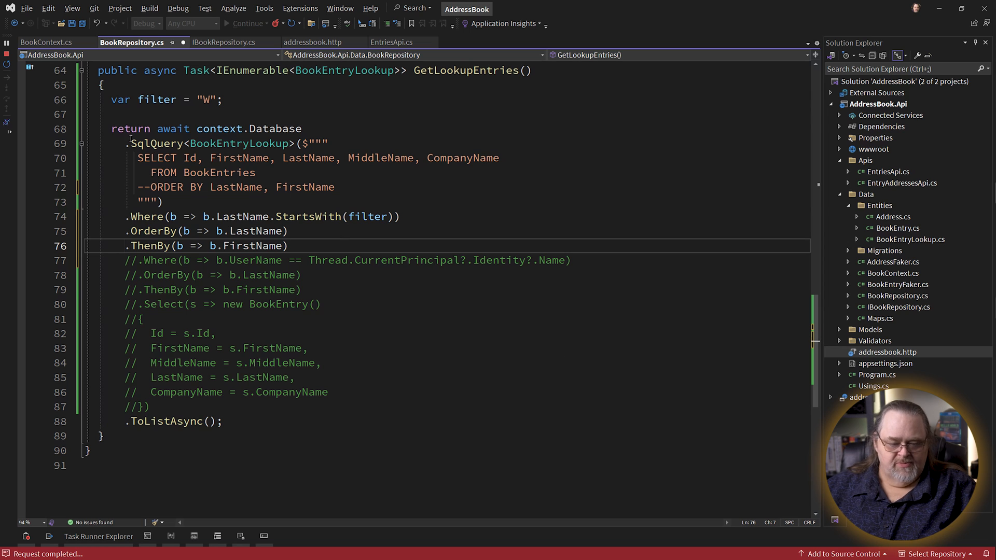
pyautogui.moveTo(137, 158); pyautogui.dragTo(256, 172)
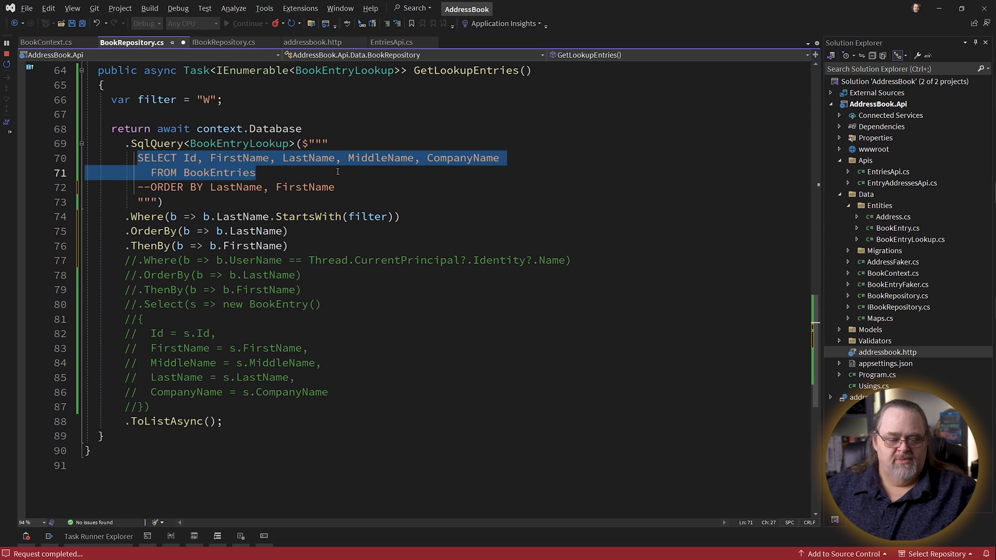
pyautogui.moveTo(257, 217)
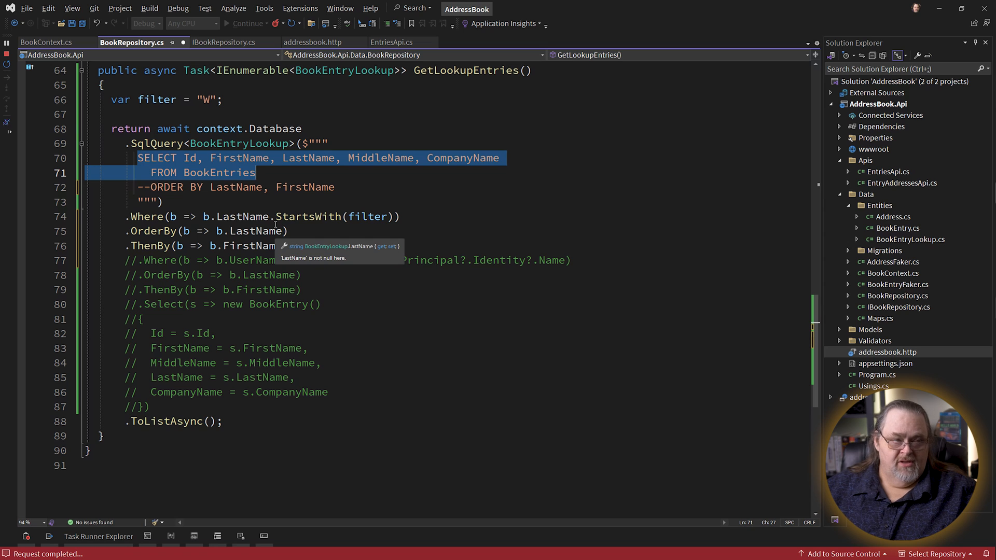
pyautogui.moveTo(90, 107)
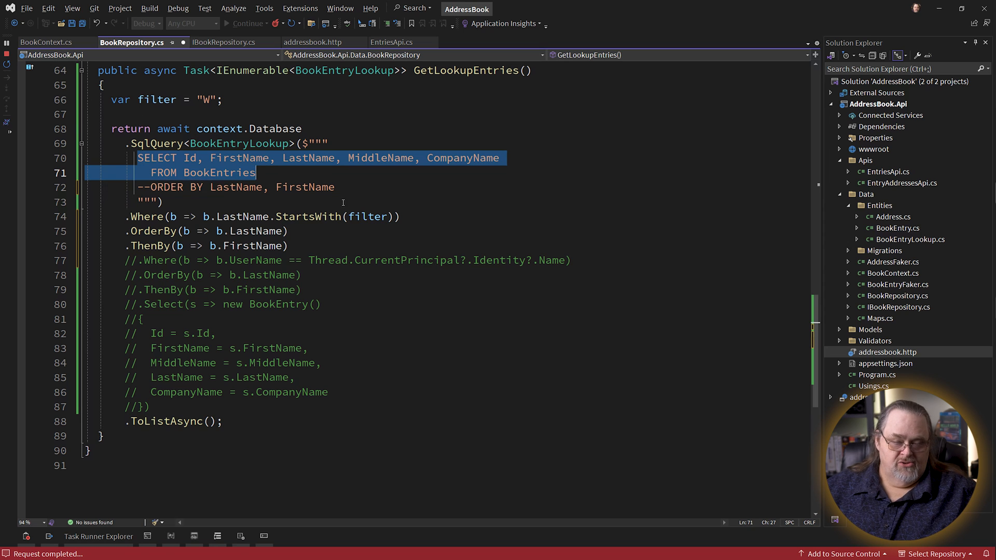
pyautogui.moveTo(469, 310)
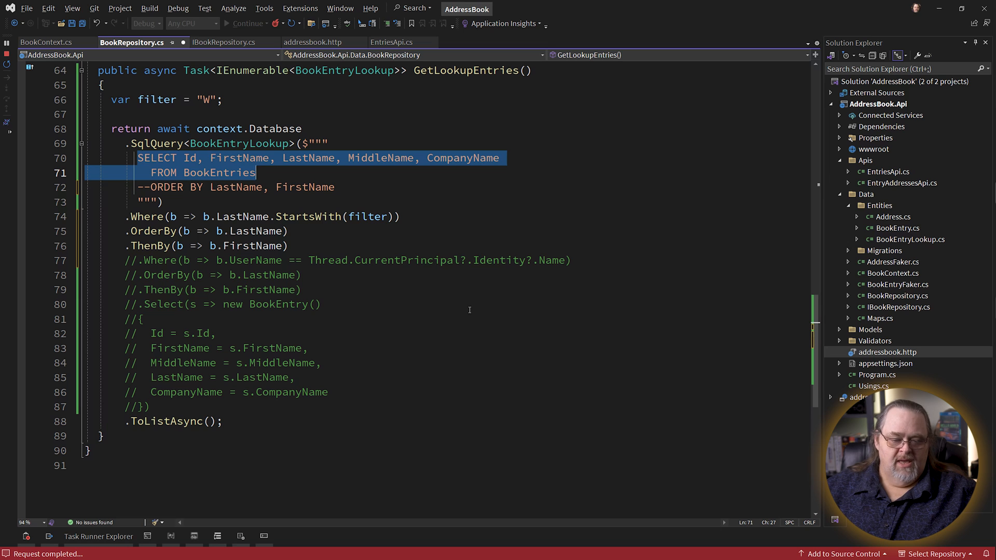
pyautogui.moveTo(243, 170)
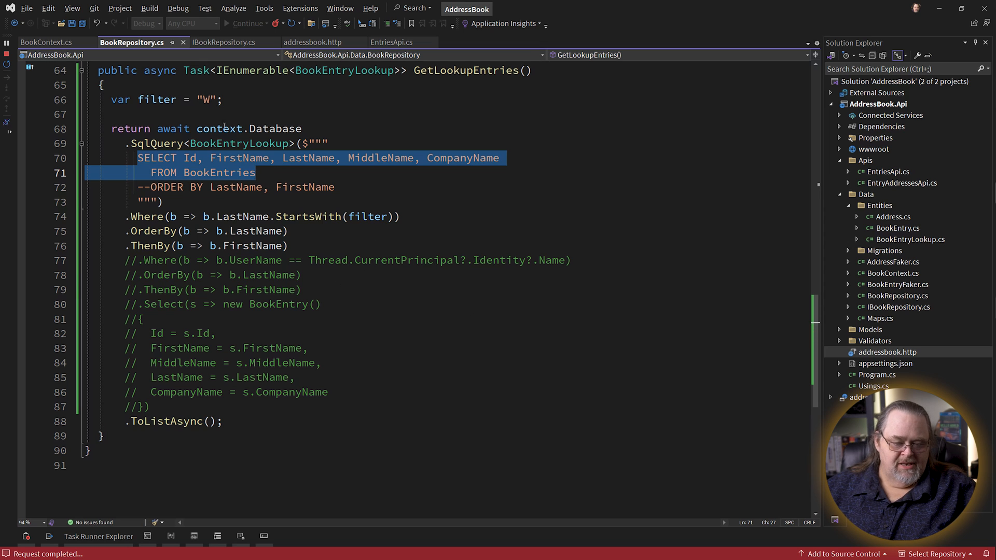
pyautogui.moveTo(361, 290)
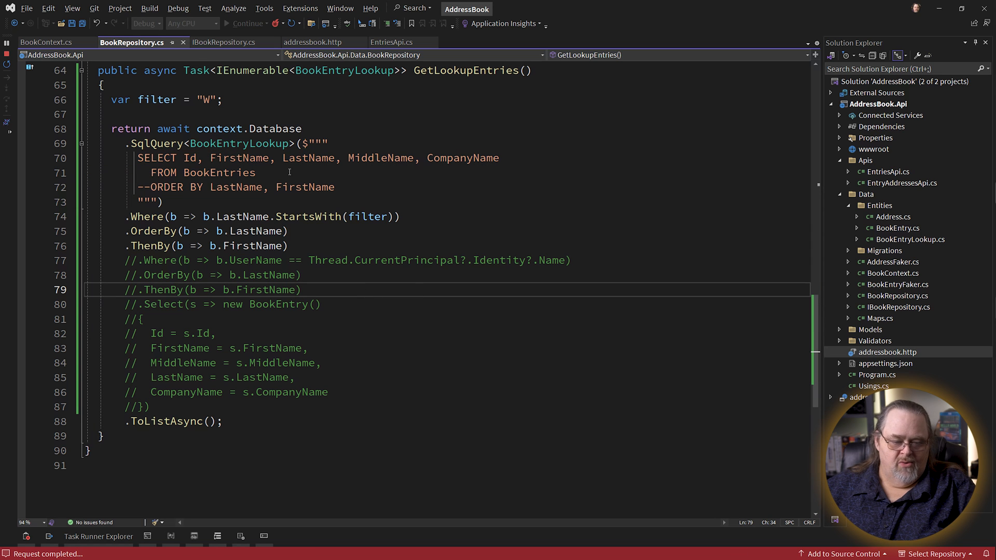
pyautogui.click(310, 41)
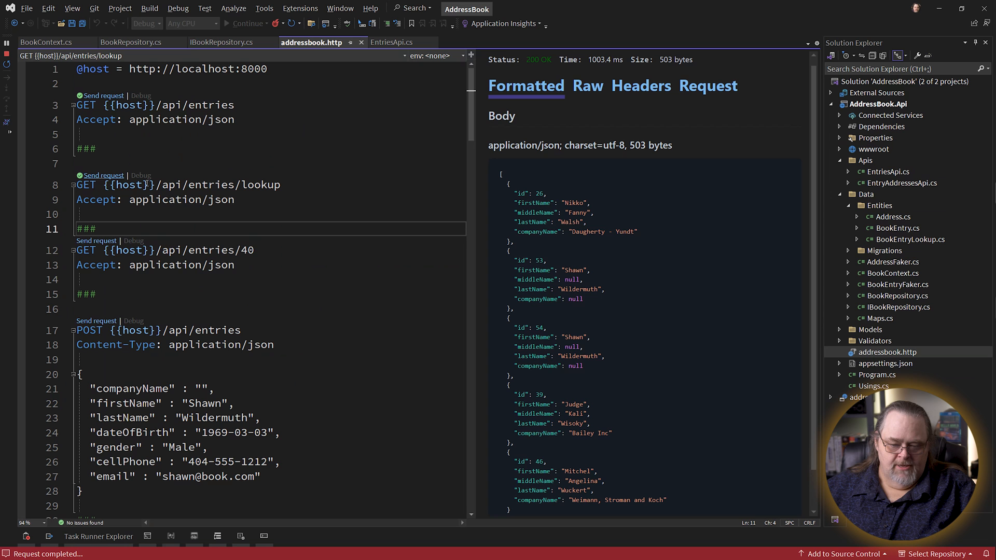
pyautogui.scroll(-3)
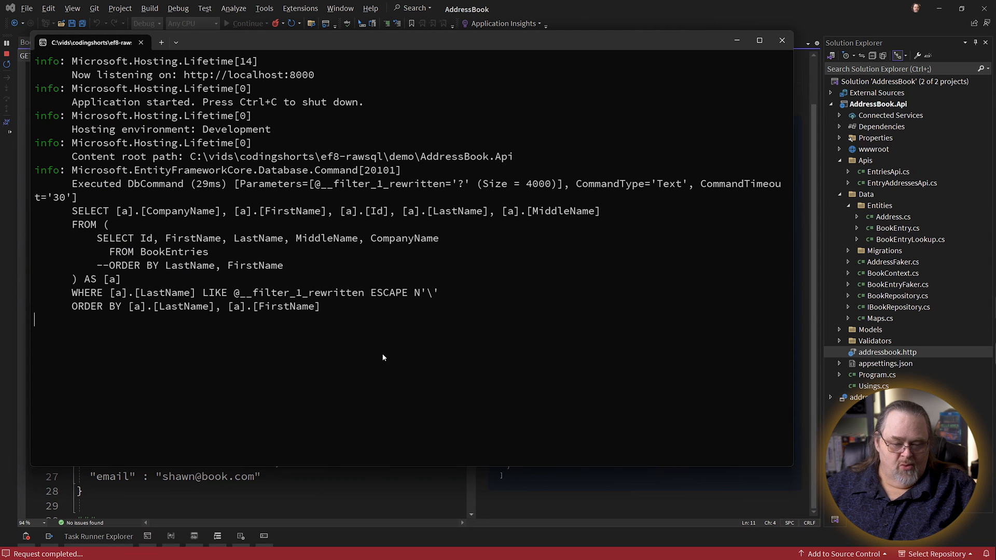
pyautogui.doubleClick(87, 210)
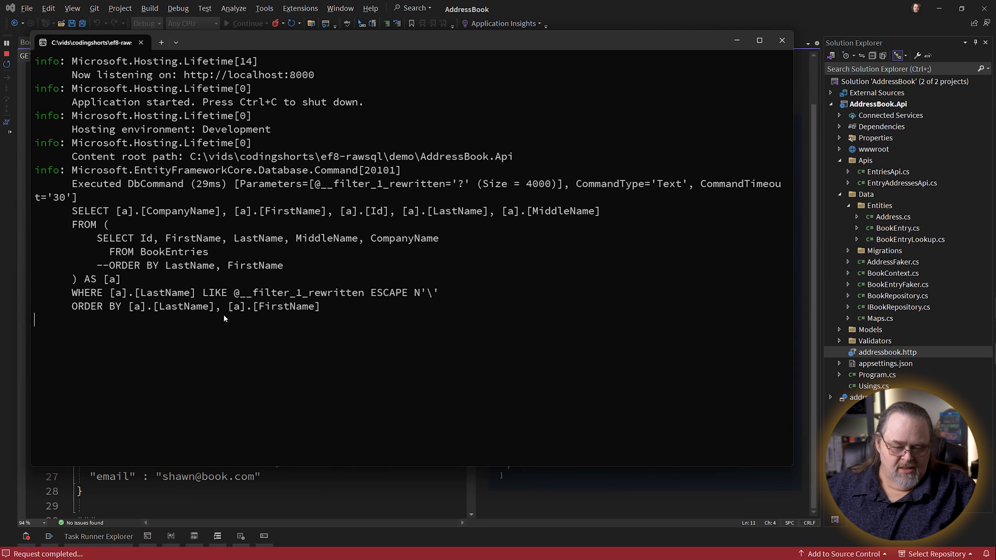
pyautogui.moveTo(95, 238); pyautogui.dragTo(296, 251)
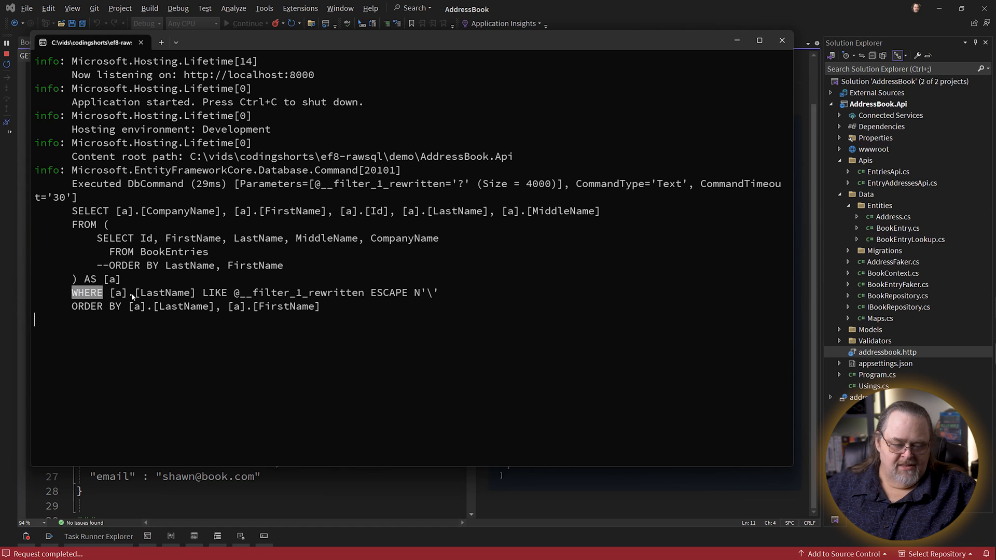
pyautogui.moveTo(71, 293); pyautogui.dragTo(321, 315)
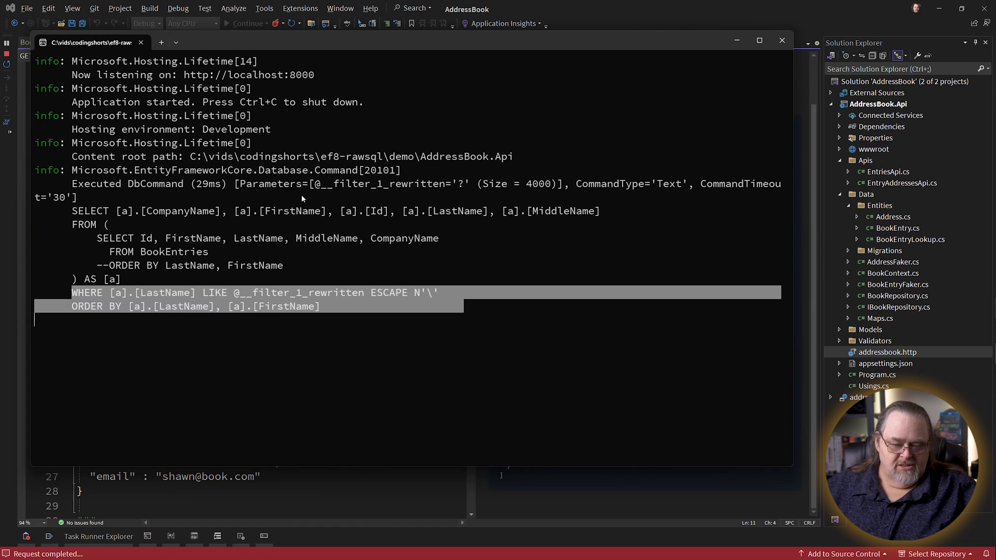
pyautogui.moveTo(697, 190)
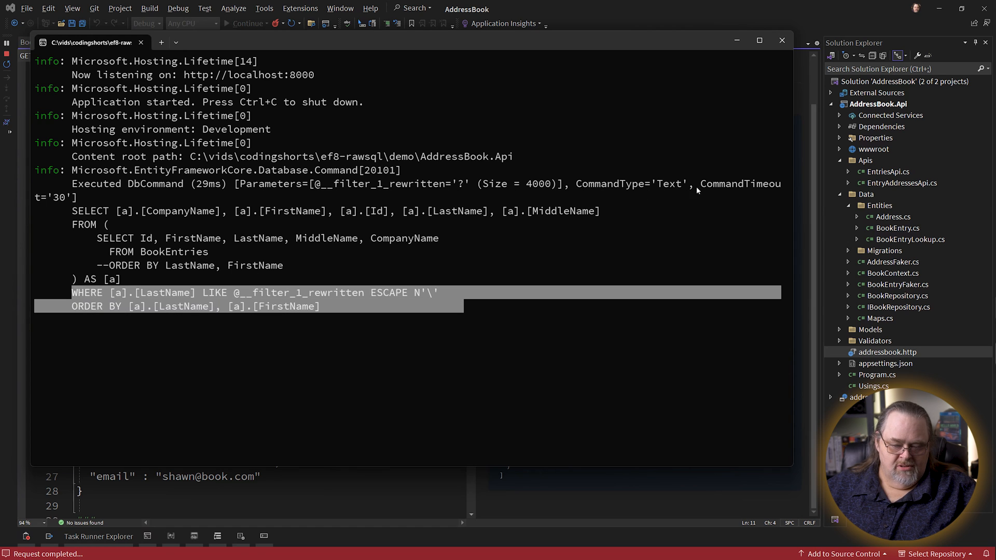
pyautogui.click(457, 299)
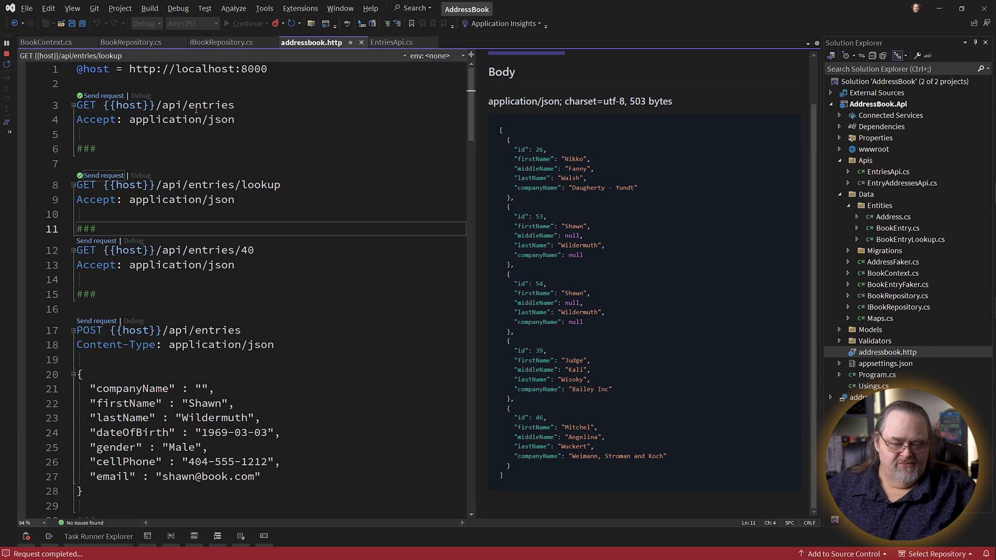
pyautogui.click(133, 41)
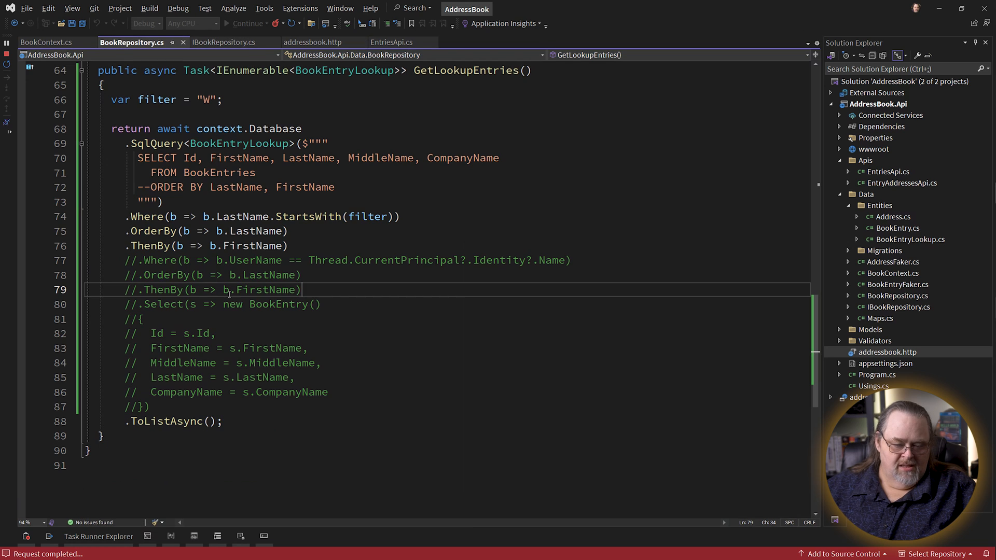